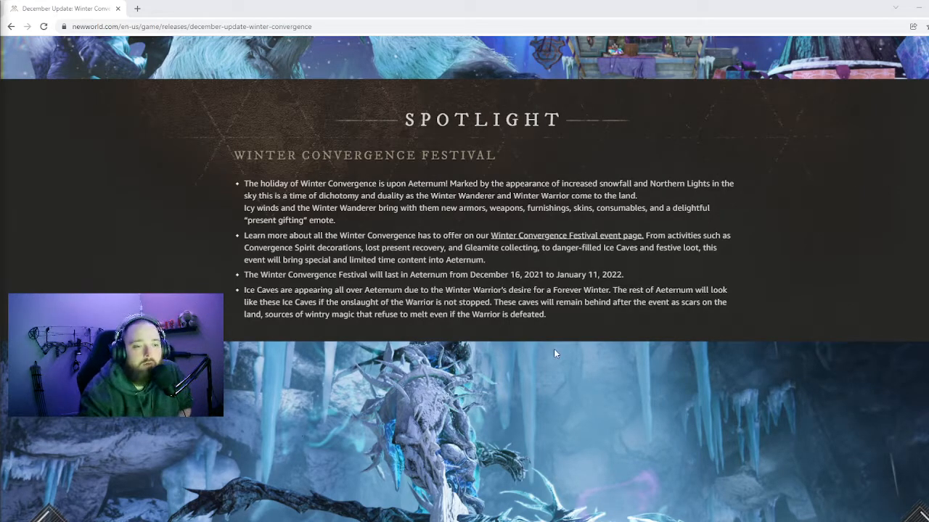
# - Scroll past the Winter Convergence spotlight and ice cave artwork to the End Game Update heading
pyautogui.scroll(-3)
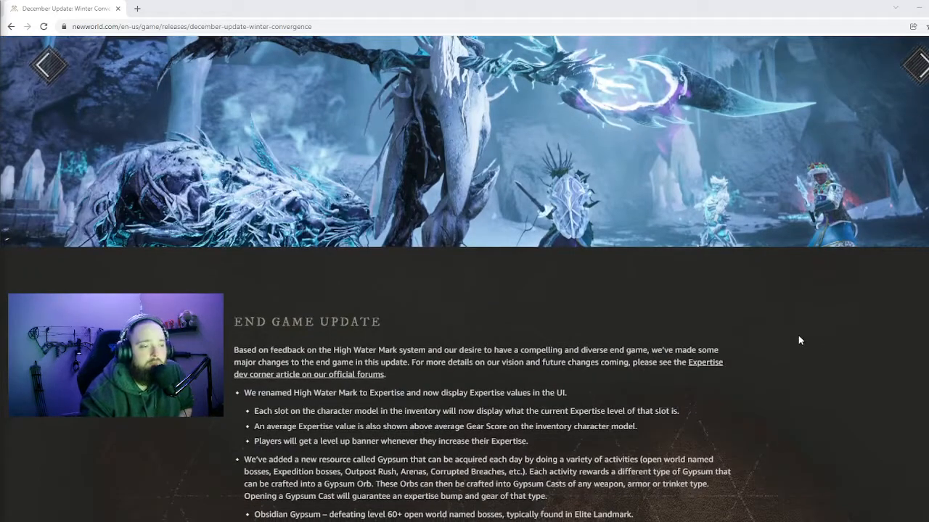
pyautogui.scroll(-3)
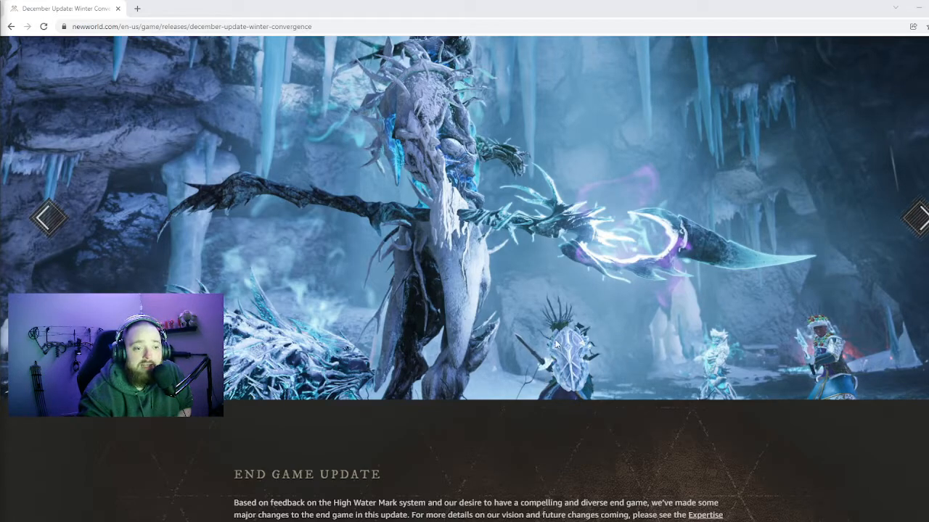
pyautogui.moveTo(842, 348)
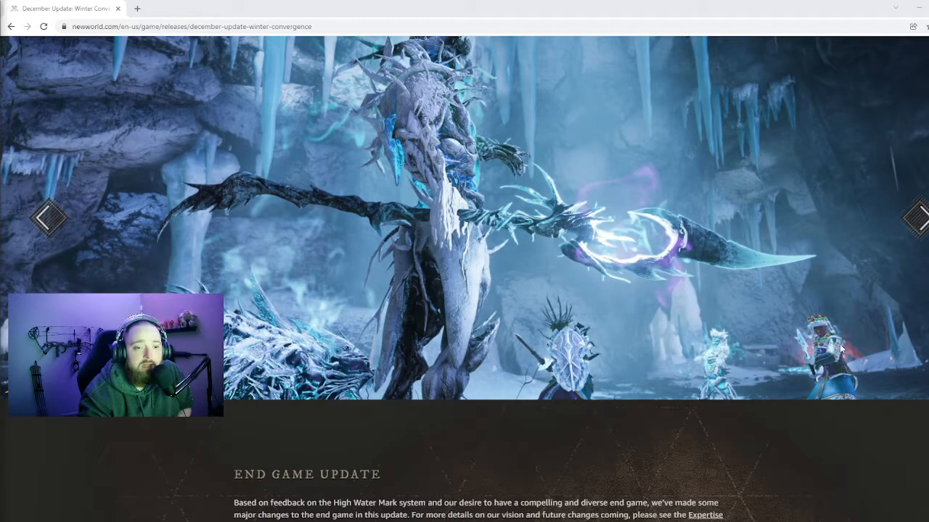
pyautogui.moveTo(580, 344)
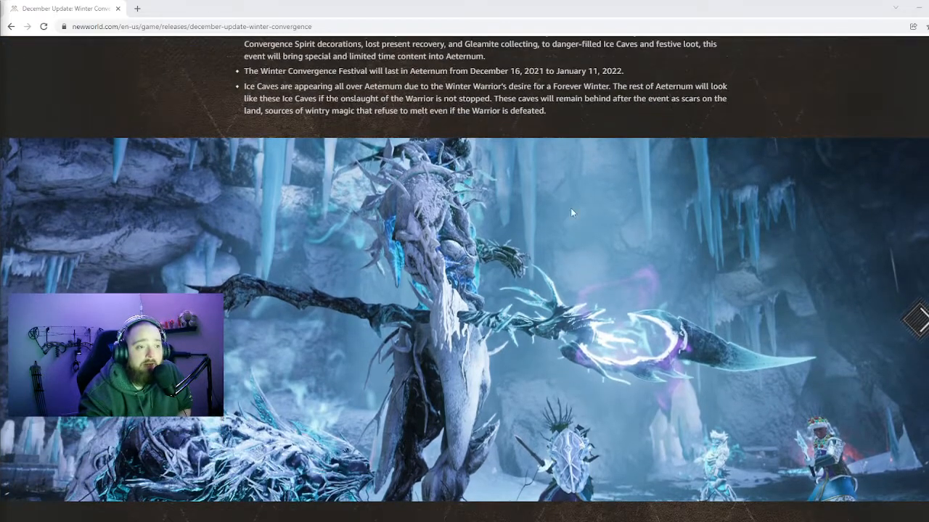
pyautogui.scroll(-3)
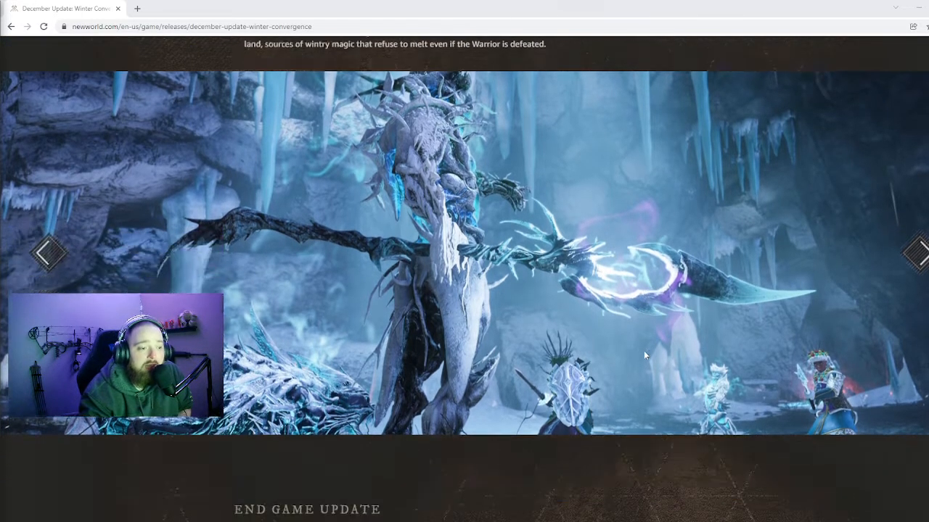
pyautogui.scroll(-3)
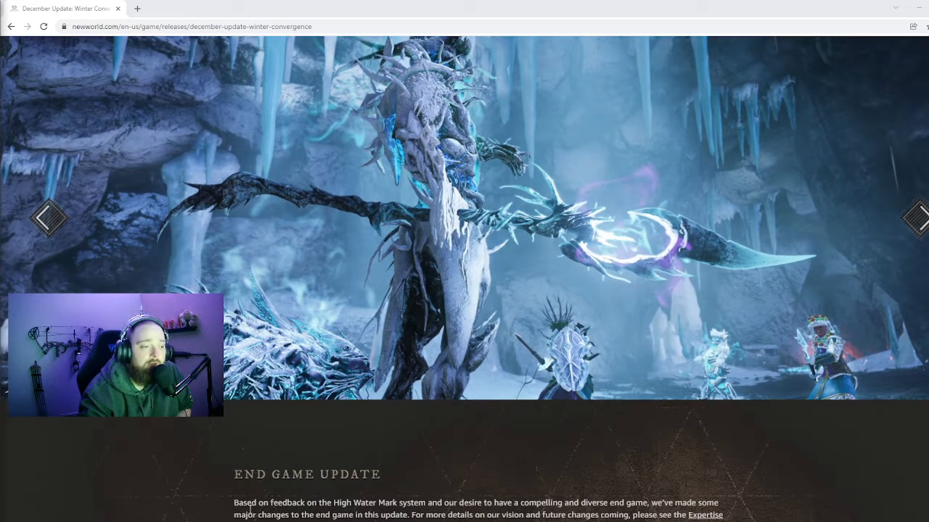
pyautogui.moveTo(308, 423)
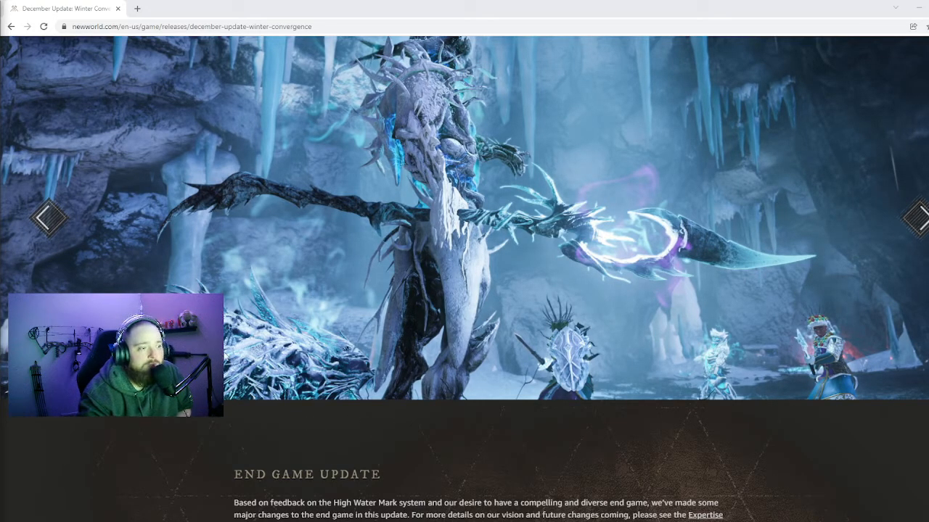
pyautogui.scroll(-3)
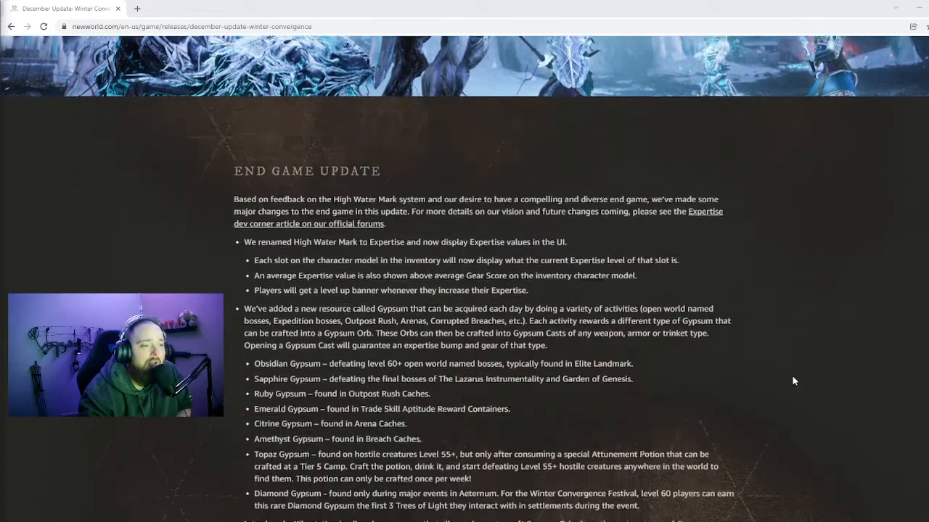
# - Scroll slightly to show the Kiln station for Gypsum Orbs and reduced Expertise bump chances
pyautogui.scroll(-3)
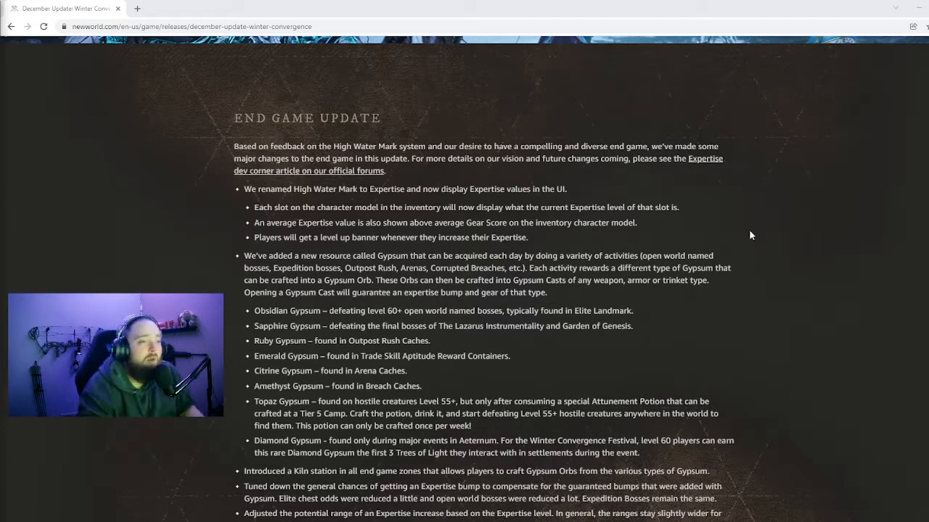
pyautogui.moveTo(768, 193)
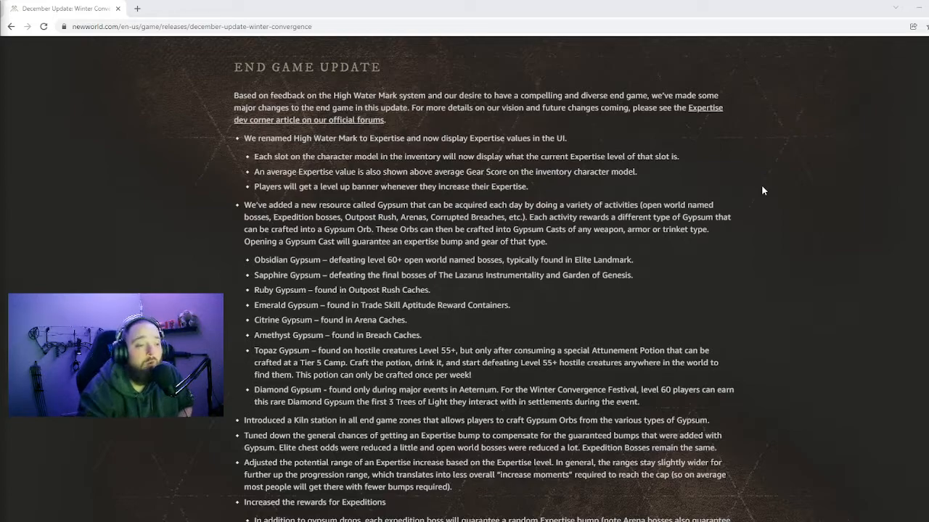
pyautogui.moveTo(760, 252)
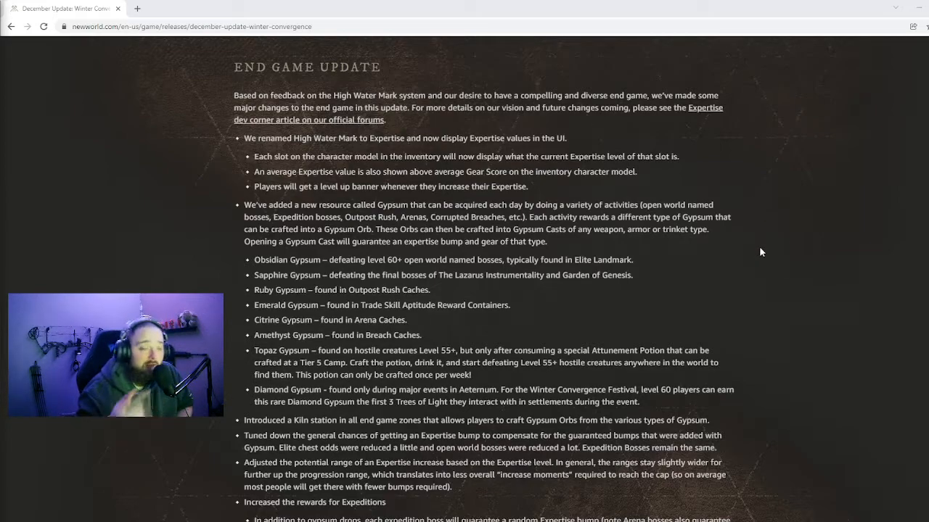
# - Scroll past the Gypsum list to the Timeless Shards, upleveled POIs and Myrkgard difficulty notes
pyautogui.scroll(-3)
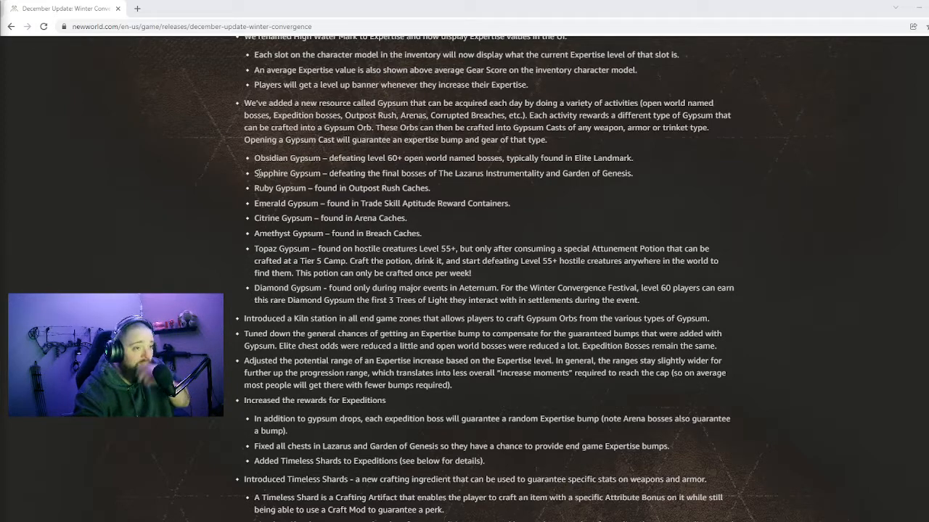
pyautogui.moveTo(255, 173); pyautogui.dragTo(587, 173)
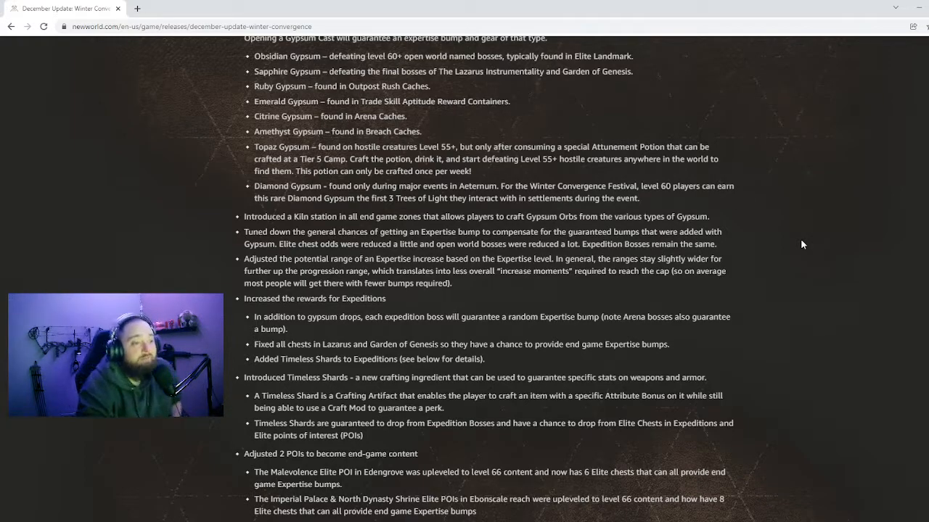
pyautogui.moveTo(803, 243)
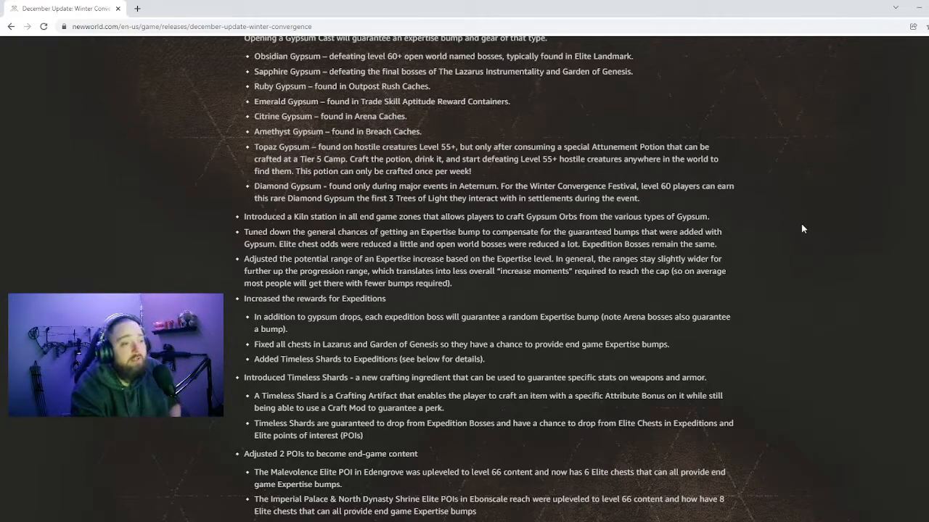
pyautogui.scroll(-3)
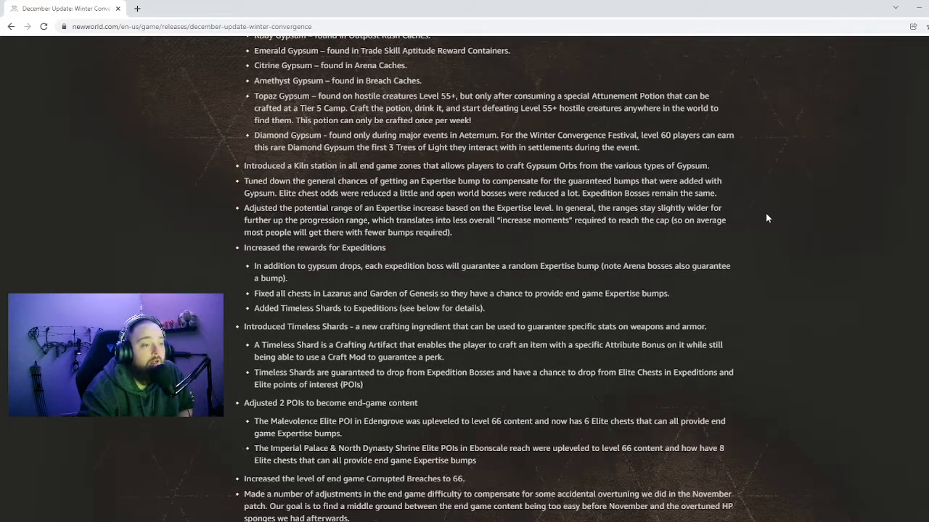
pyautogui.moveTo(108, 183)
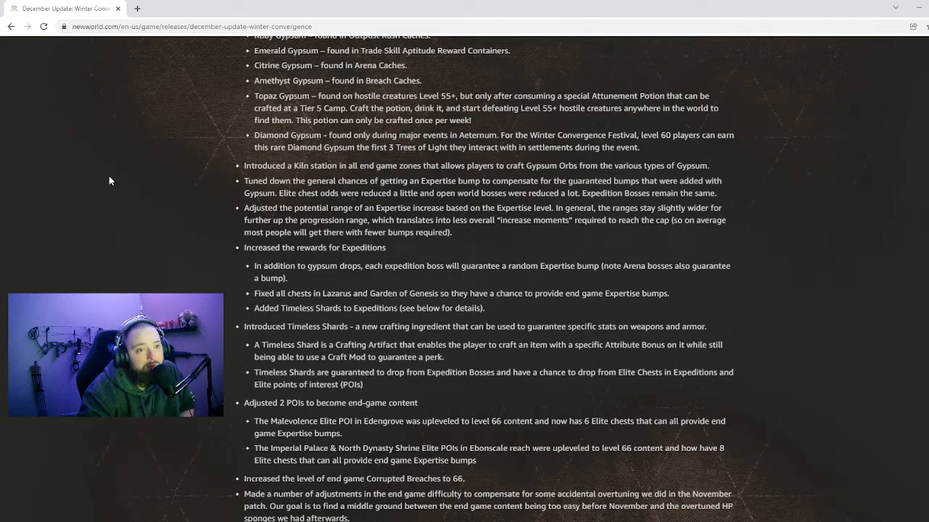
pyautogui.moveTo(183, 191)
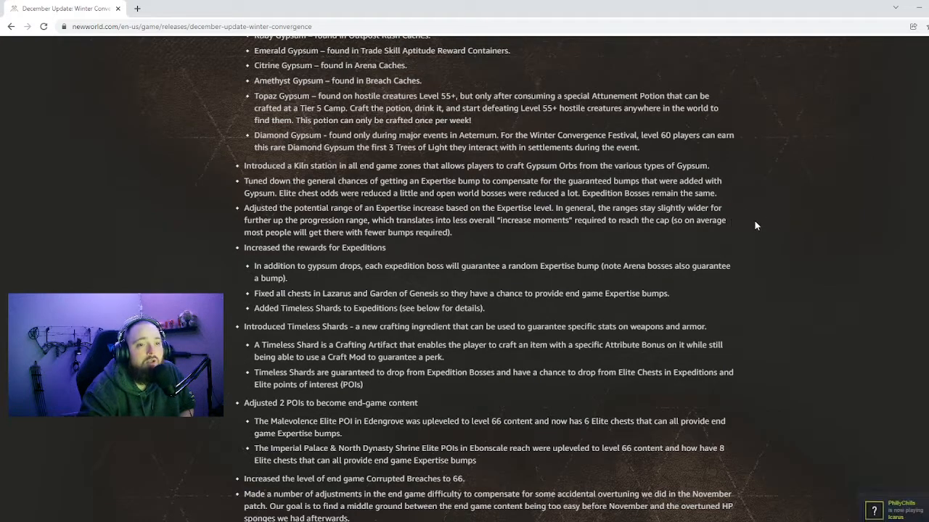
pyautogui.scroll(-3)
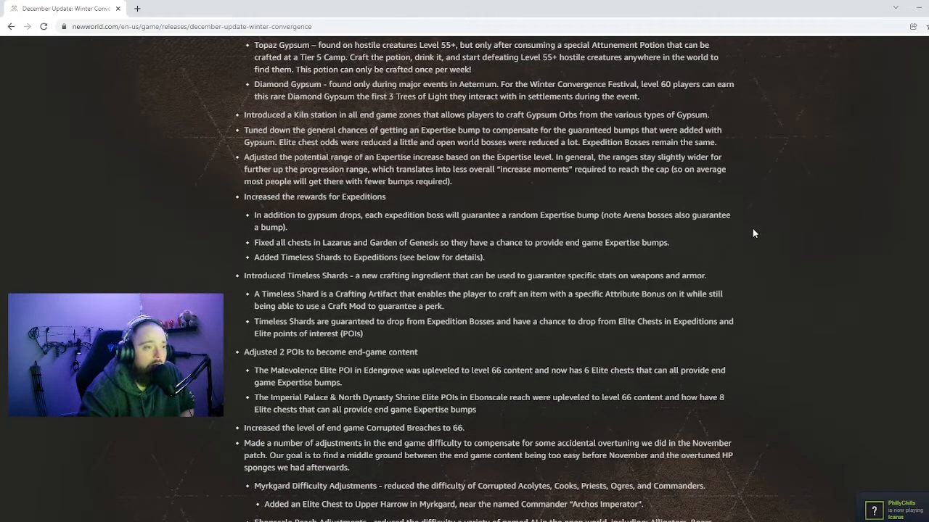
pyautogui.scroll(-3)
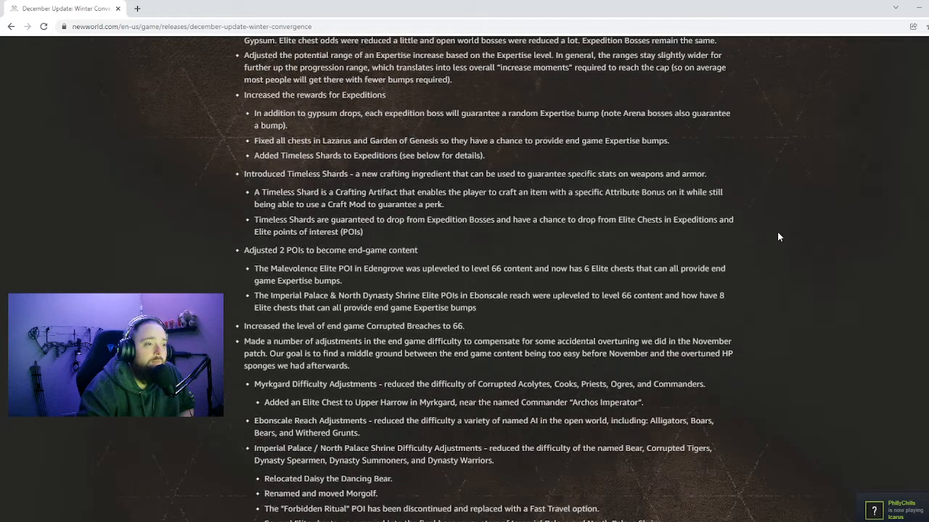
# - Scroll through the POI difficulty reductions to Eternal Pool and the World Experience heading
pyautogui.scroll(-3)
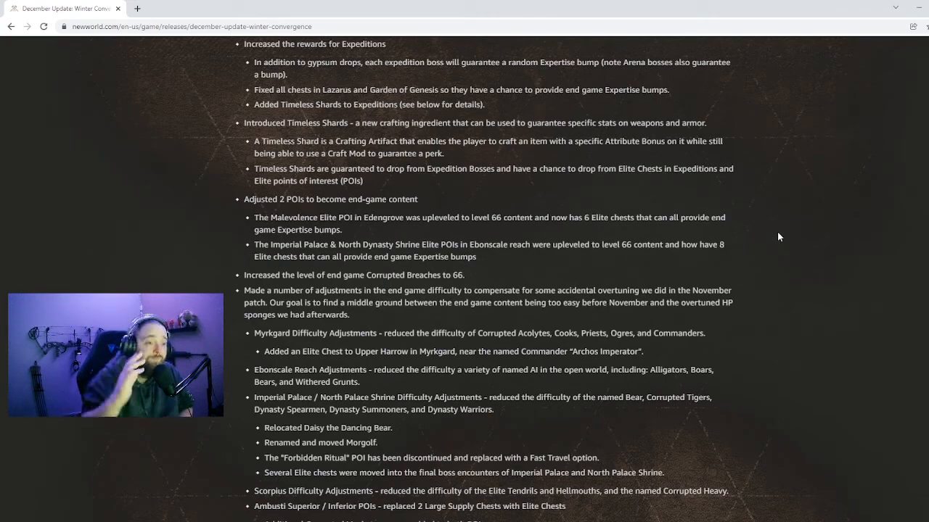
pyautogui.scroll(-3)
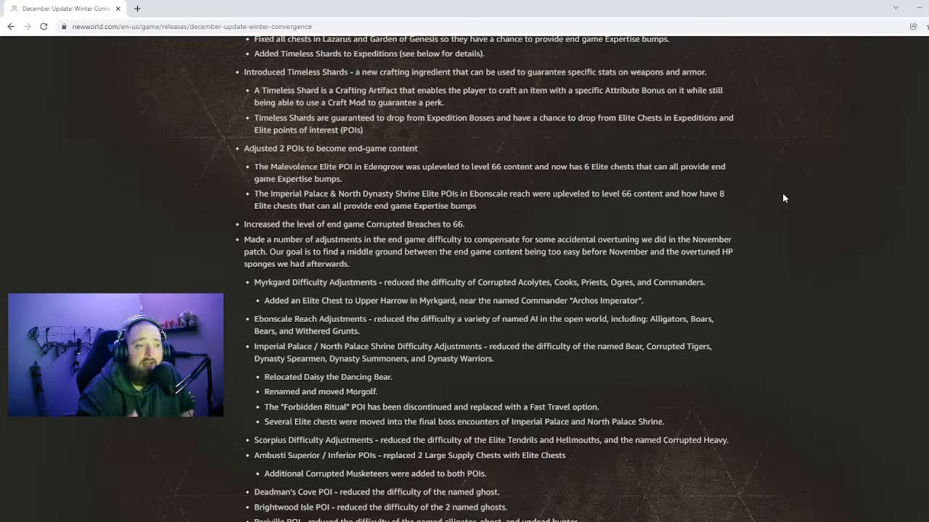
pyautogui.scroll(-3)
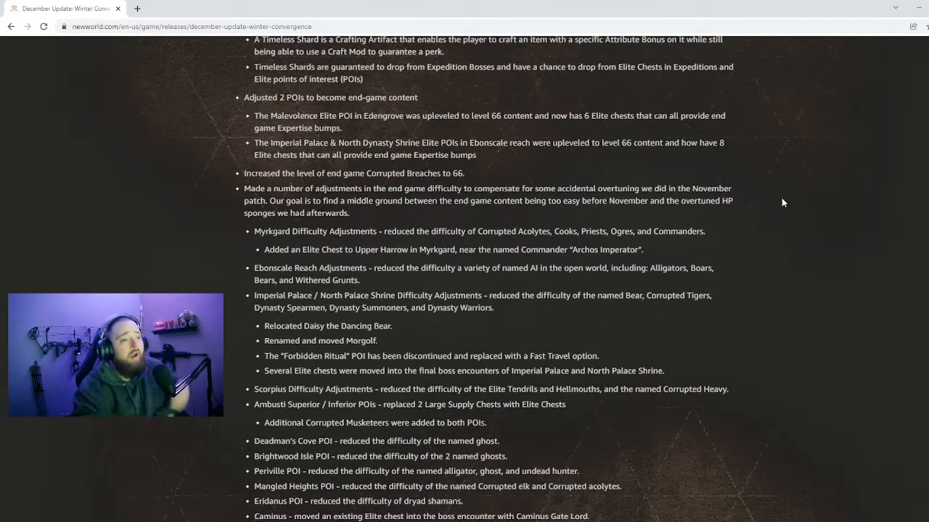
pyautogui.scroll(-3)
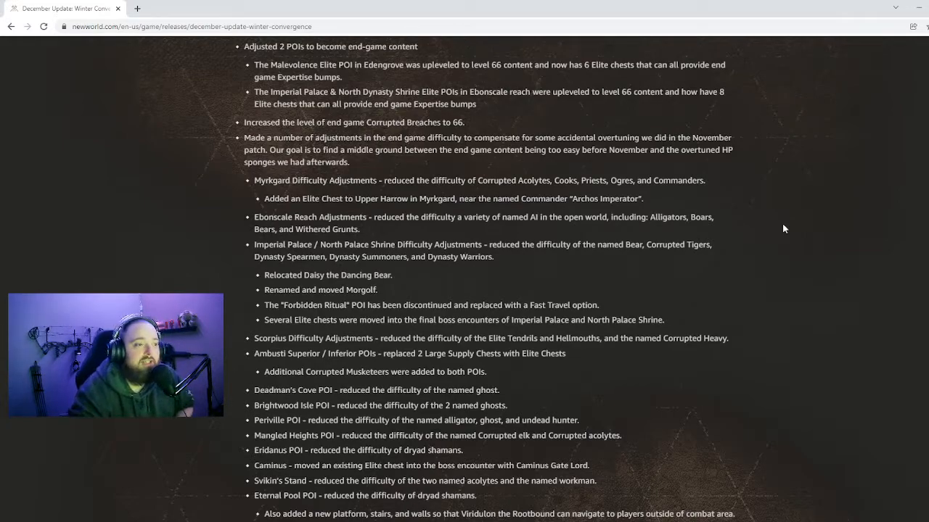
pyautogui.scroll(-3)
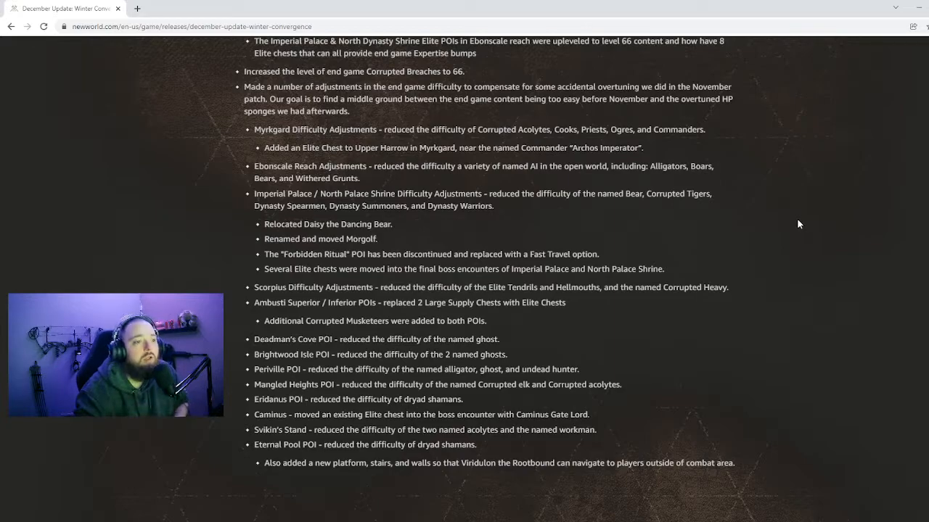
pyautogui.scroll(-3)
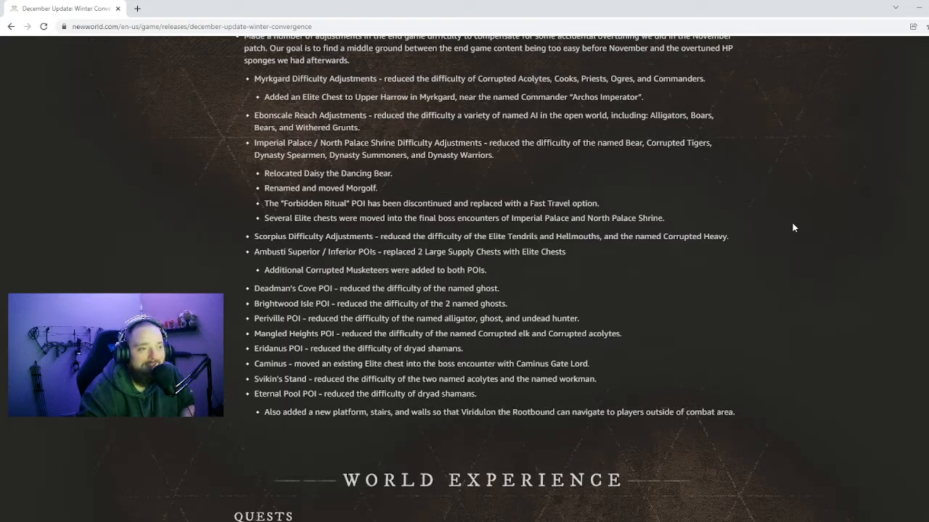
# - Scroll past the World Experience quest additions and Notable Fixes to the Combat & AI heading
pyautogui.scroll(-3)
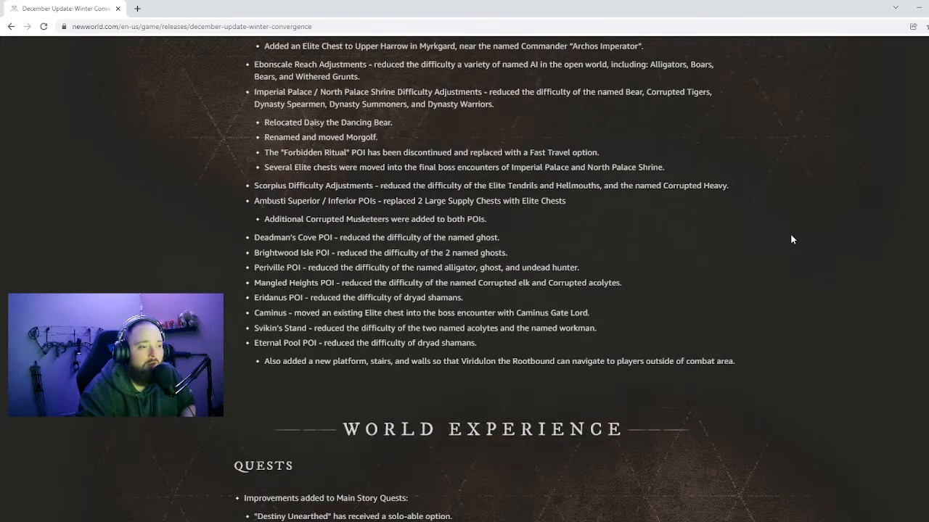
pyautogui.scroll(-3)
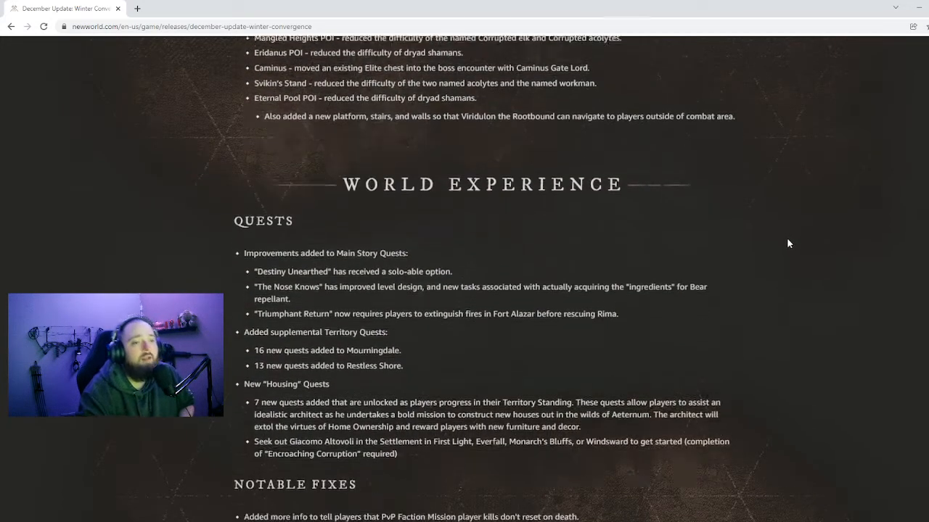
pyautogui.scroll(-3)
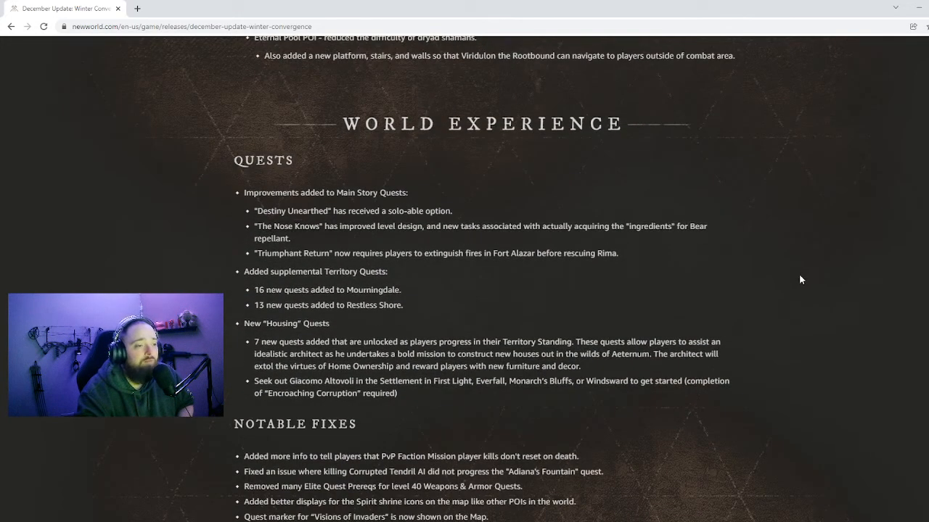
pyautogui.scroll(-3)
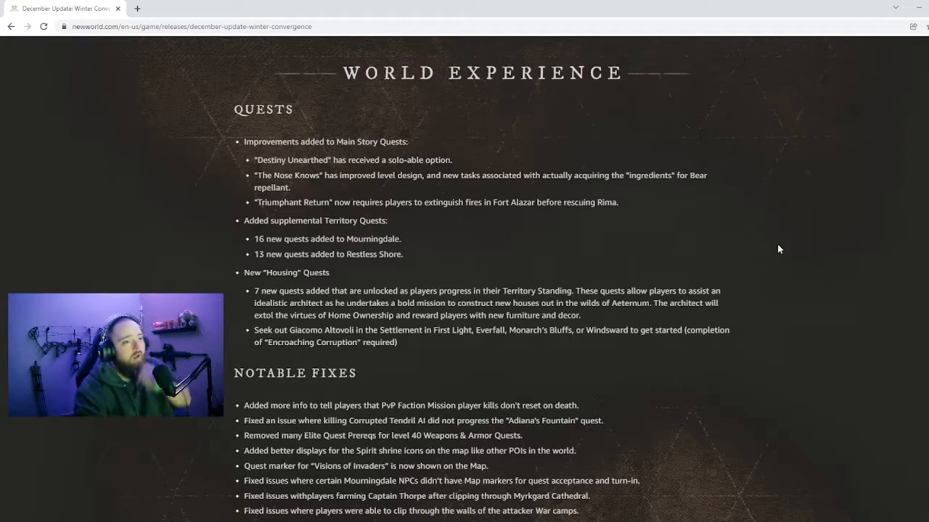
pyautogui.moveTo(720, 232)
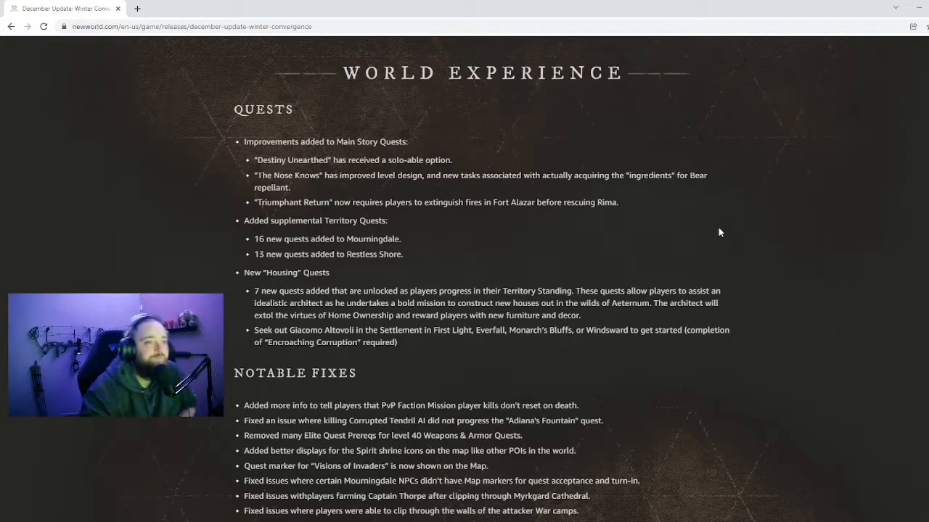
pyautogui.moveTo(214, 182)
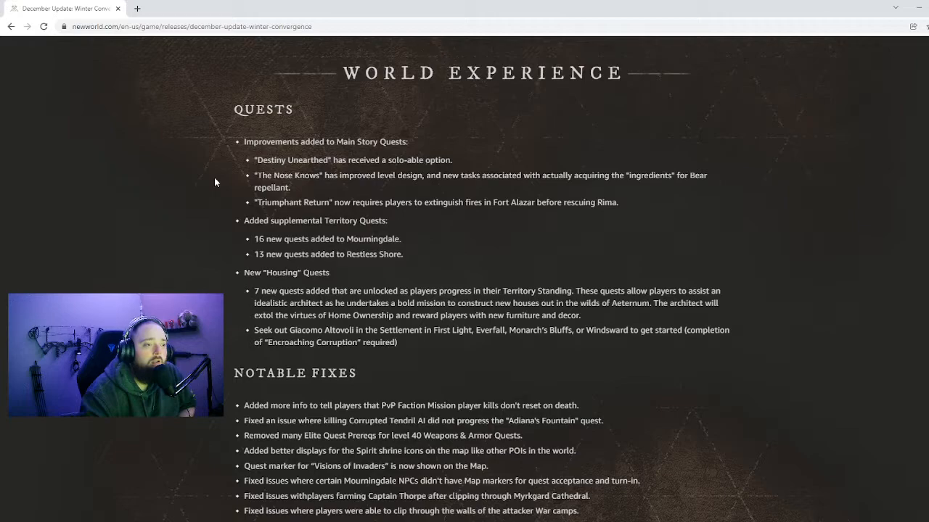
pyautogui.scroll(-3)
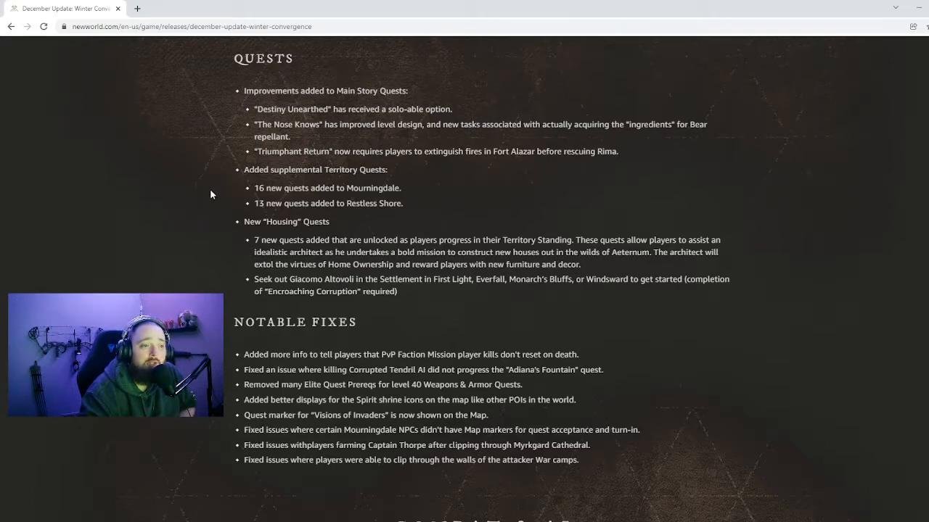
pyautogui.scroll(-3)
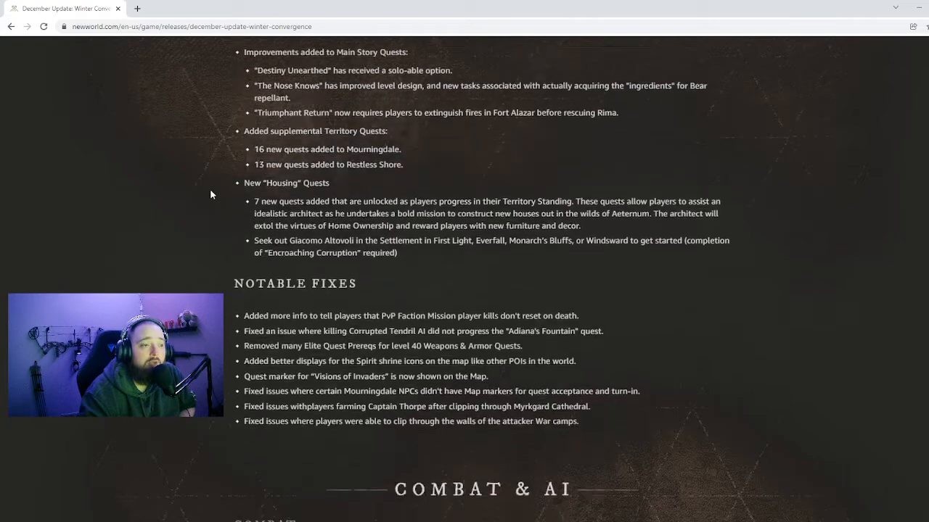
pyautogui.scroll(-3)
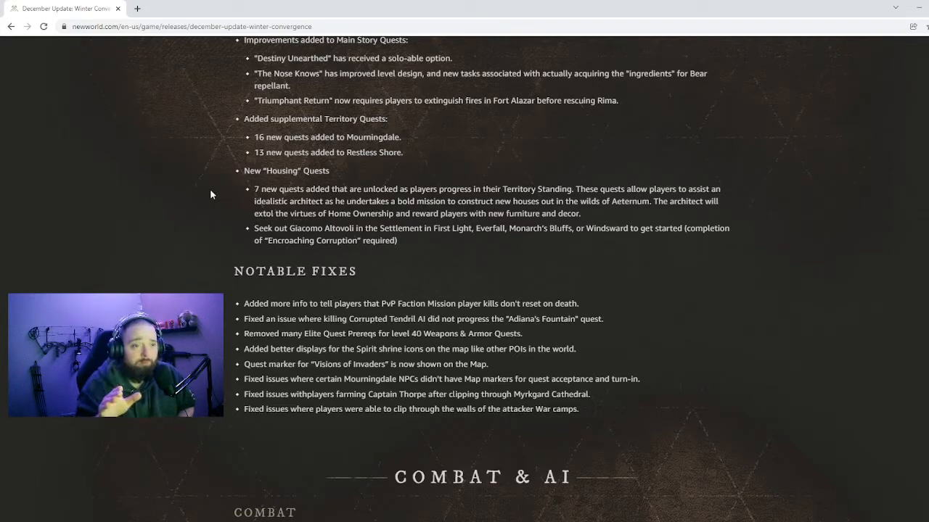
# - Scroll to the Combat intro and the PvP damage formula armor mitigation bullets
pyautogui.scroll(-3)
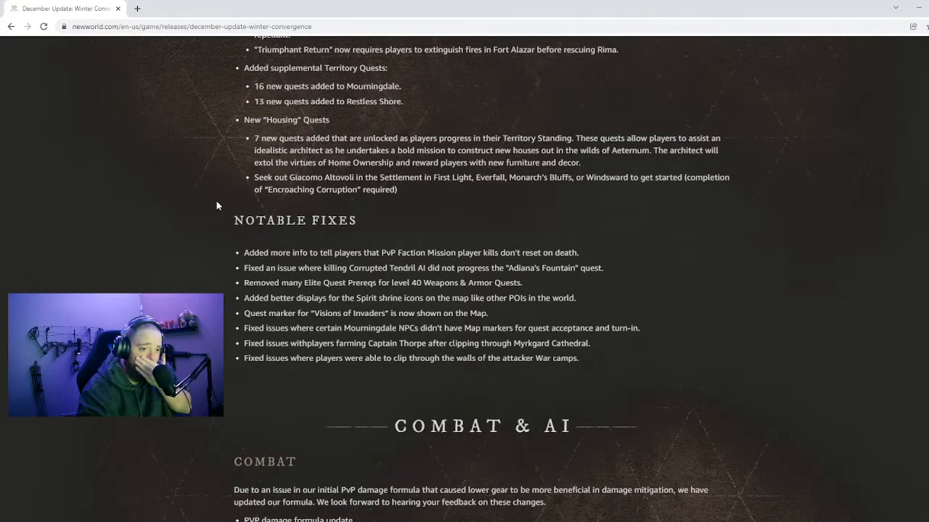
pyautogui.scroll(-3)
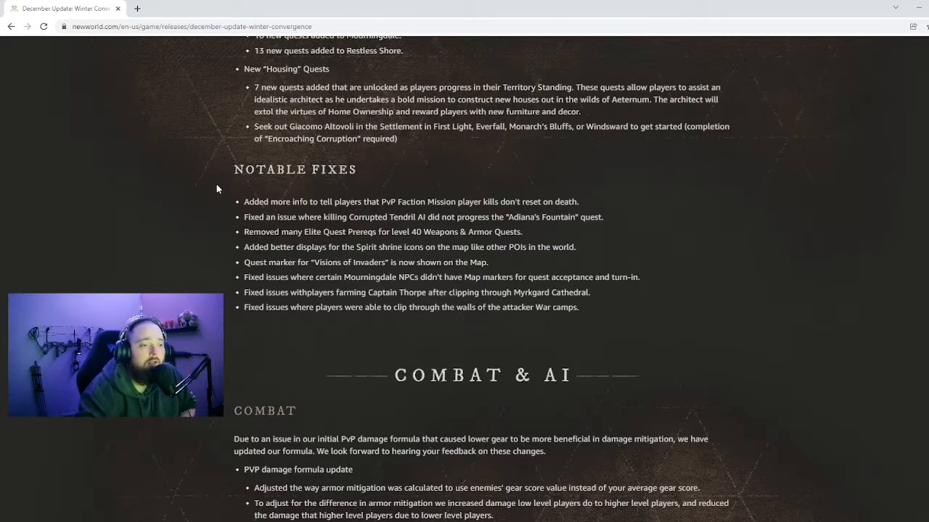
# - Scroll through crit damage, buffer windows, Dodge and Navigation fixes to the Perks heading
pyautogui.scroll(-3)
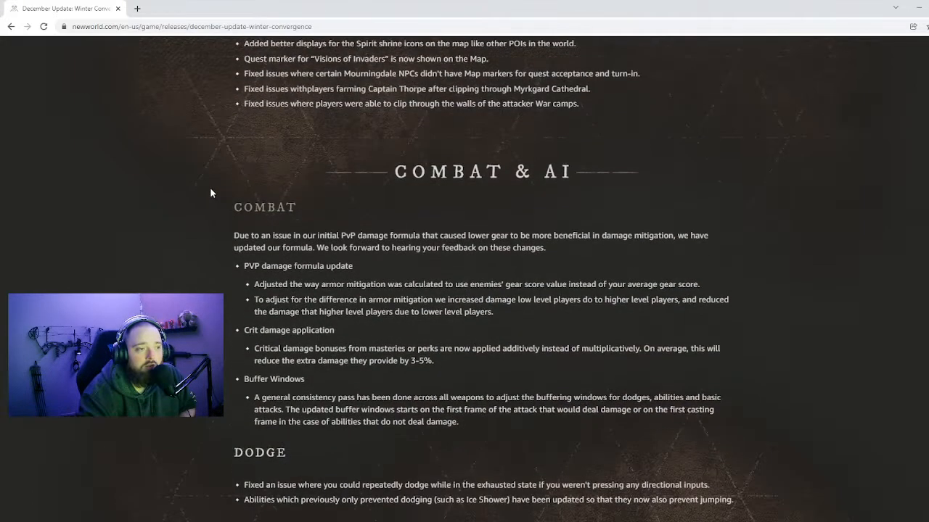
pyautogui.scroll(-3)
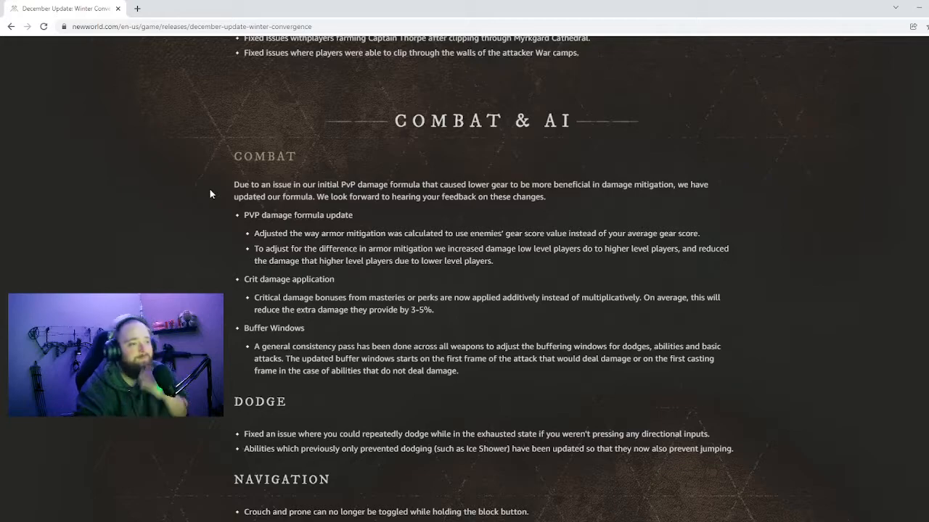
pyautogui.scroll(-3)
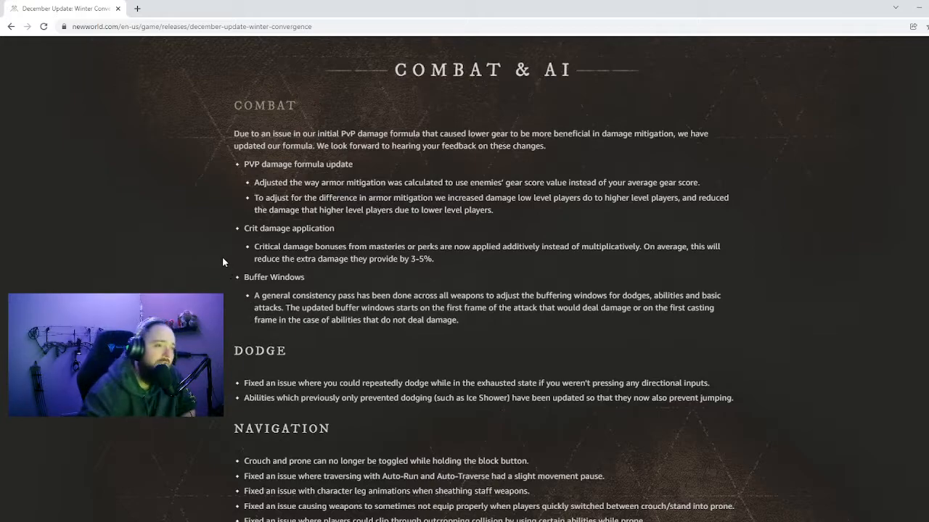
pyautogui.scroll(-3)
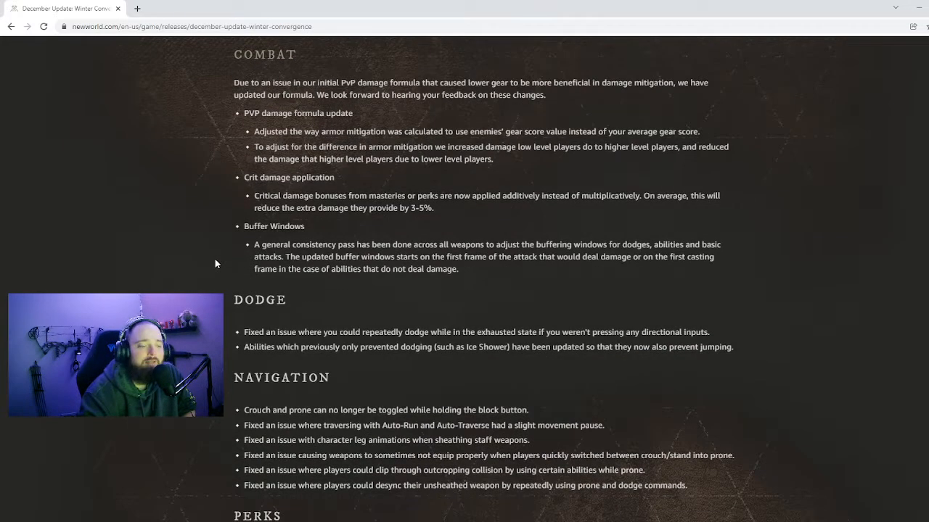
pyautogui.scroll(-3)
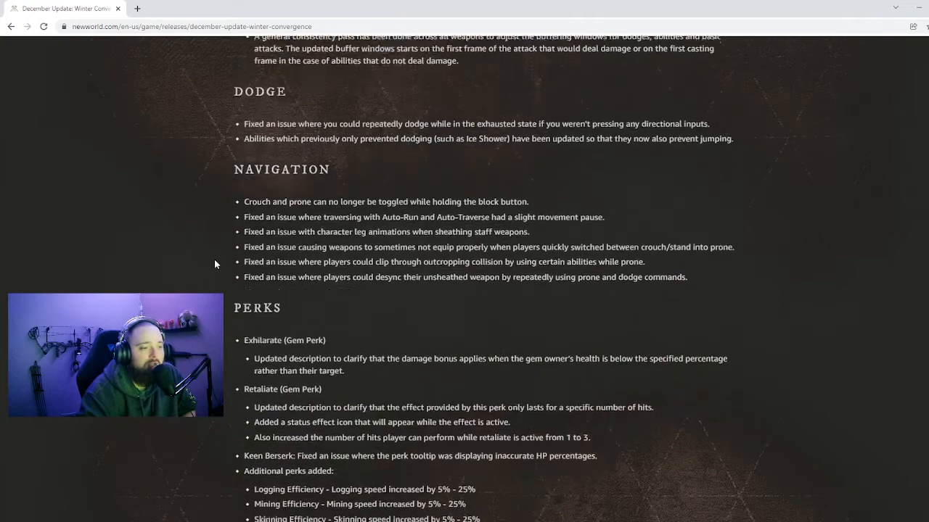
# - Scroll into the Perks list and highlight the four gathering Efficiency perk lines
pyautogui.scroll(-3)
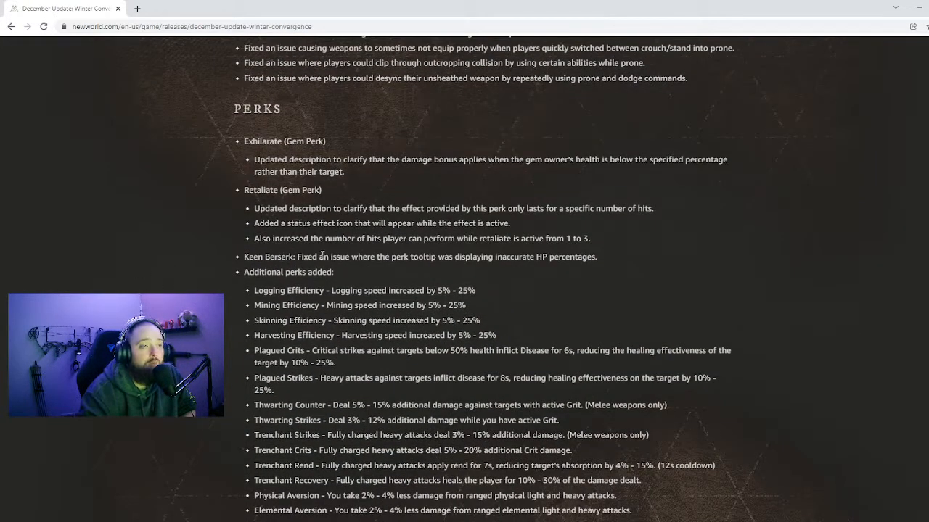
pyautogui.scroll(-3)
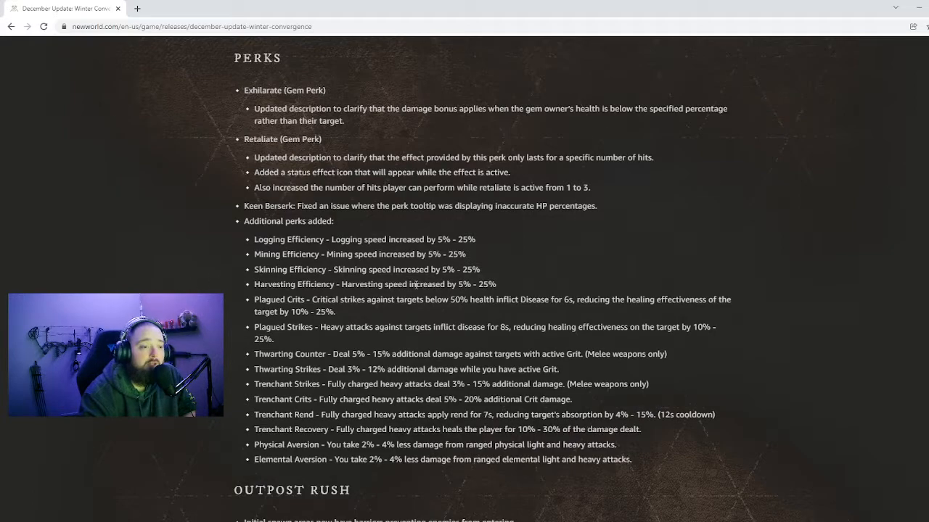
pyautogui.scroll(-3)
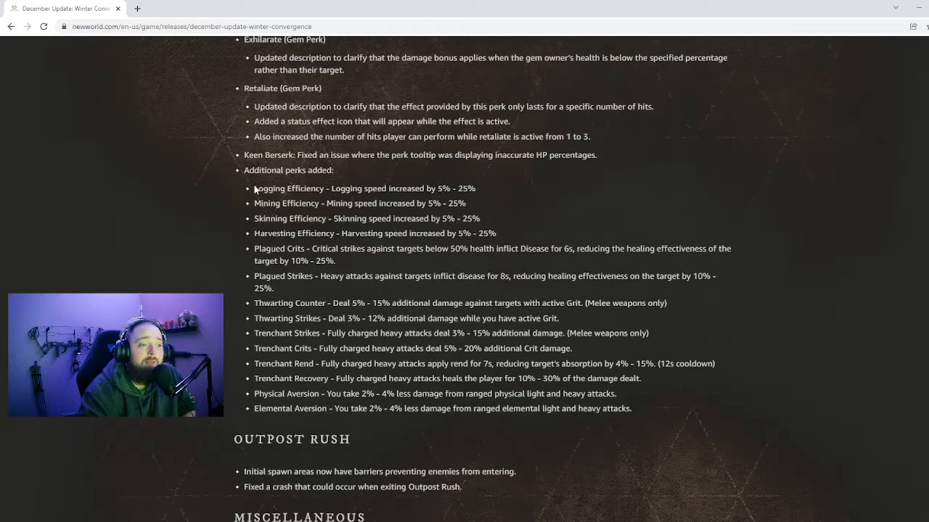
pyautogui.moveTo(255, 187); pyautogui.dragTo(496, 233)
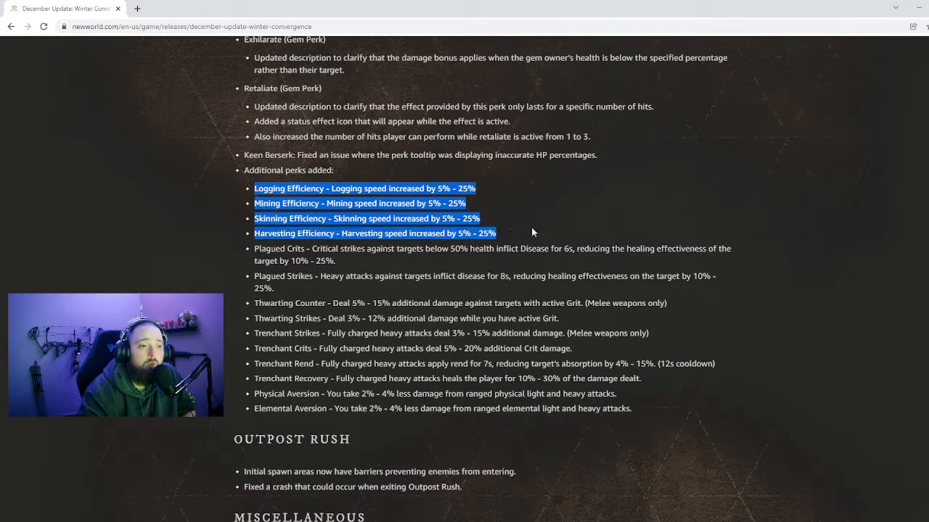
pyautogui.click(533, 232)
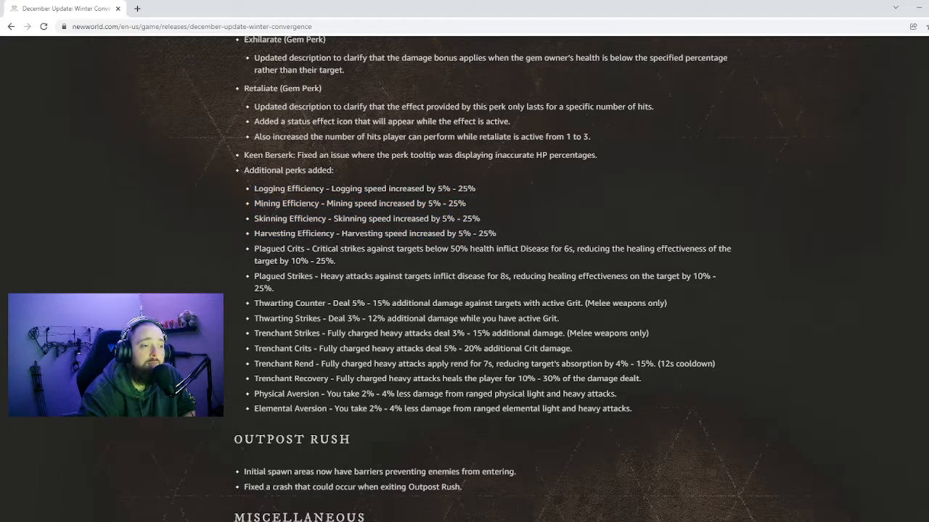
# - Point out the Trenchant Strikes perk description and scroll toward Outpost Rush
pyautogui.scroll(-3)
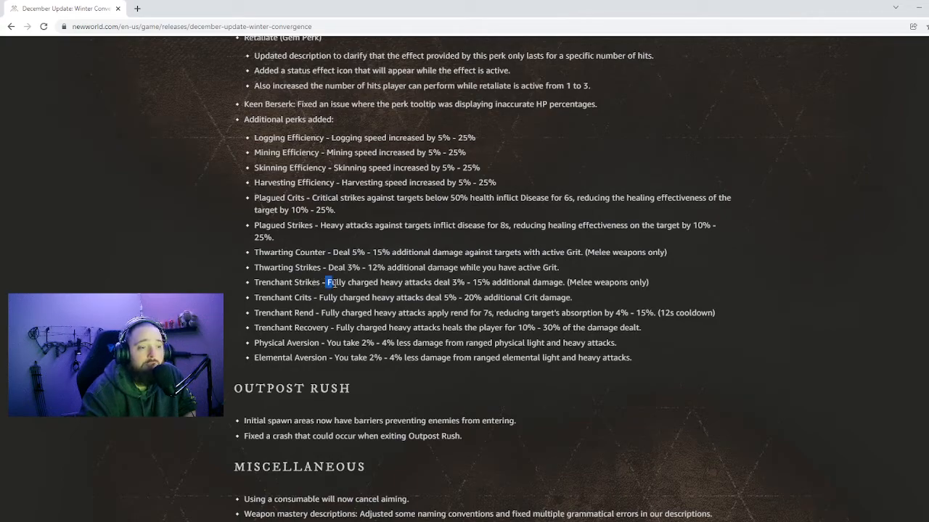
pyautogui.moveTo(328, 282); pyautogui.dragTo(530, 283)
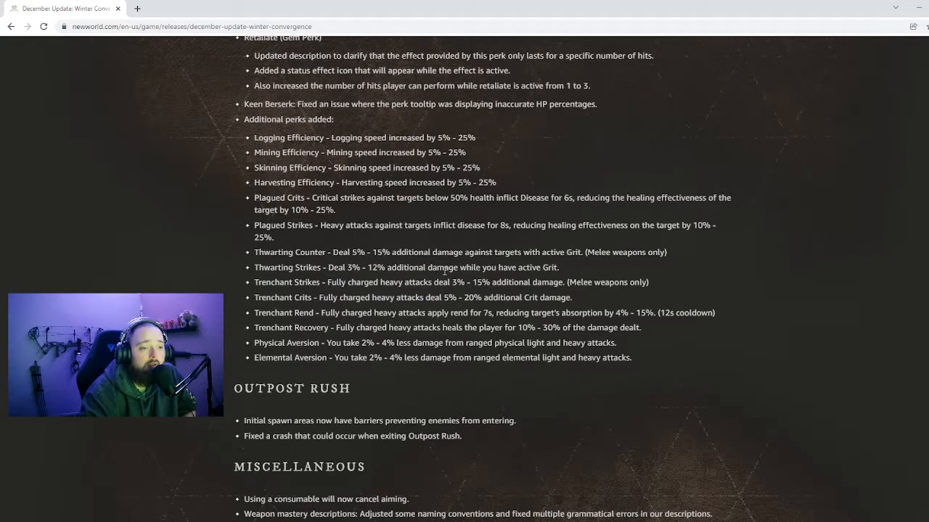
pyautogui.scroll(-3)
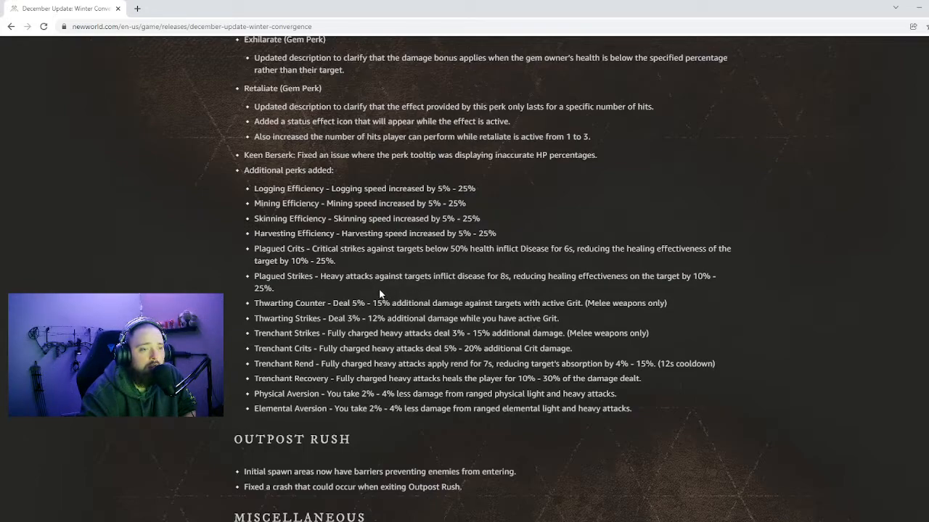
pyautogui.moveTo(524, 267)
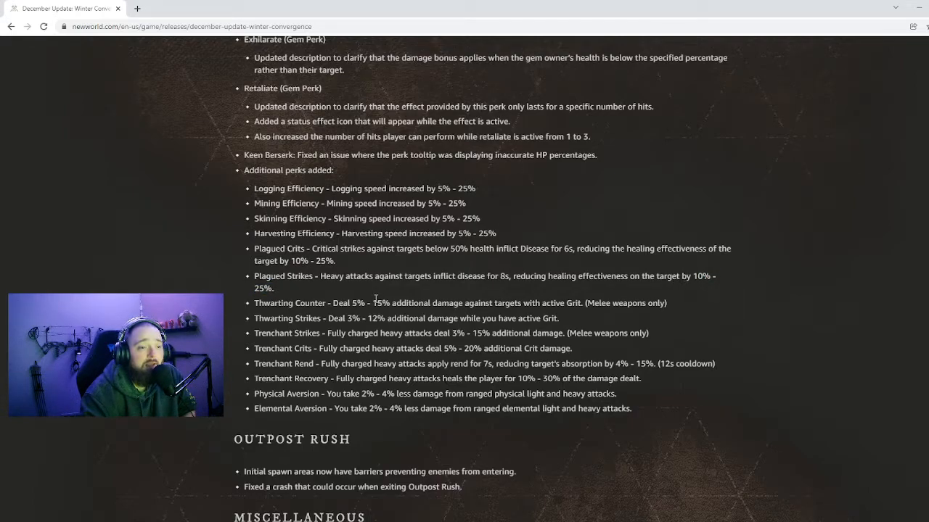
pyautogui.moveTo(498, 286)
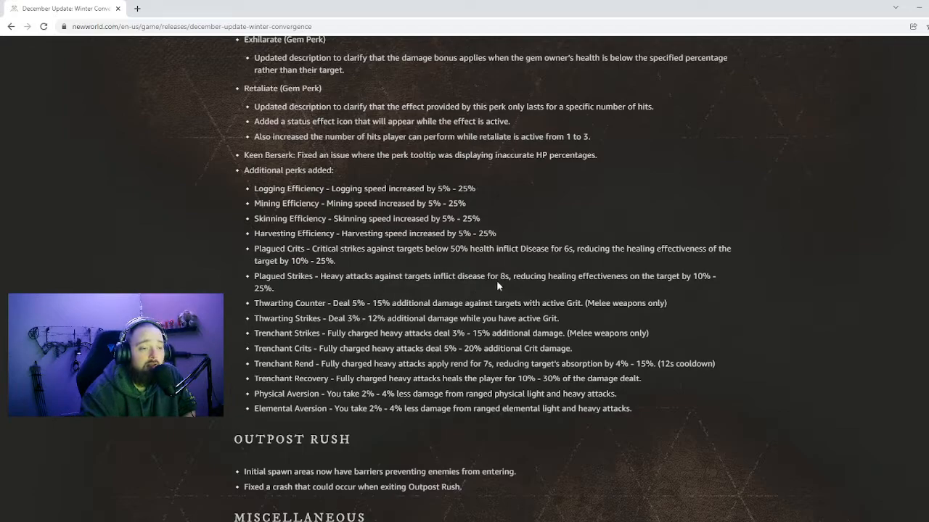
pyautogui.moveTo(412, 295)
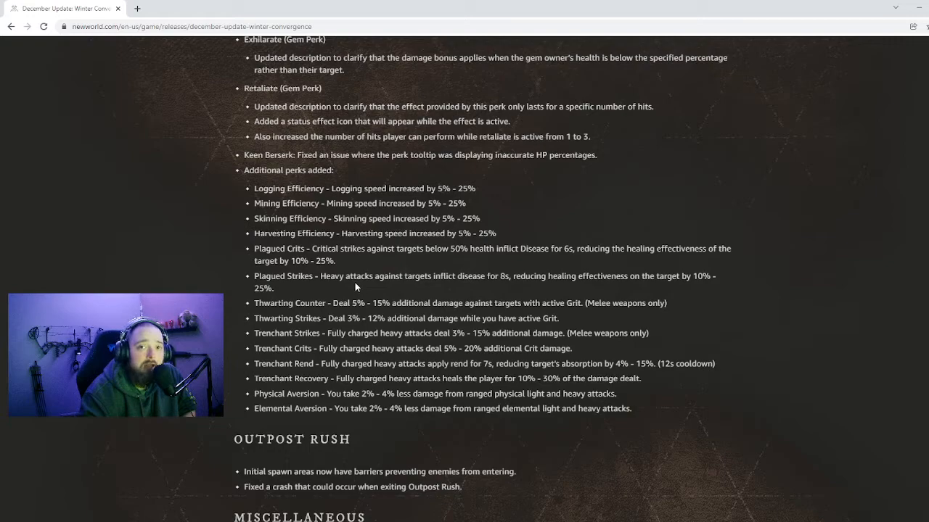
pyautogui.moveTo(378, 285)
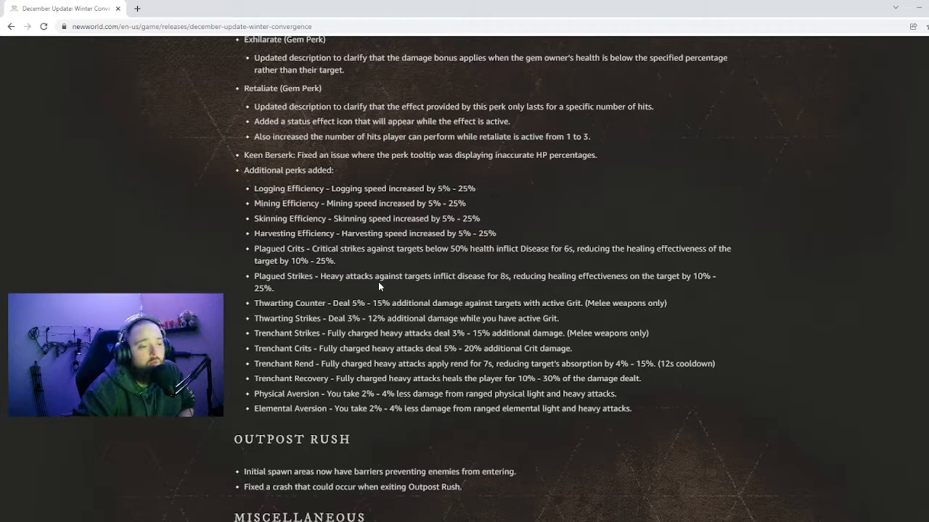
pyautogui.moveTo(225, 293)
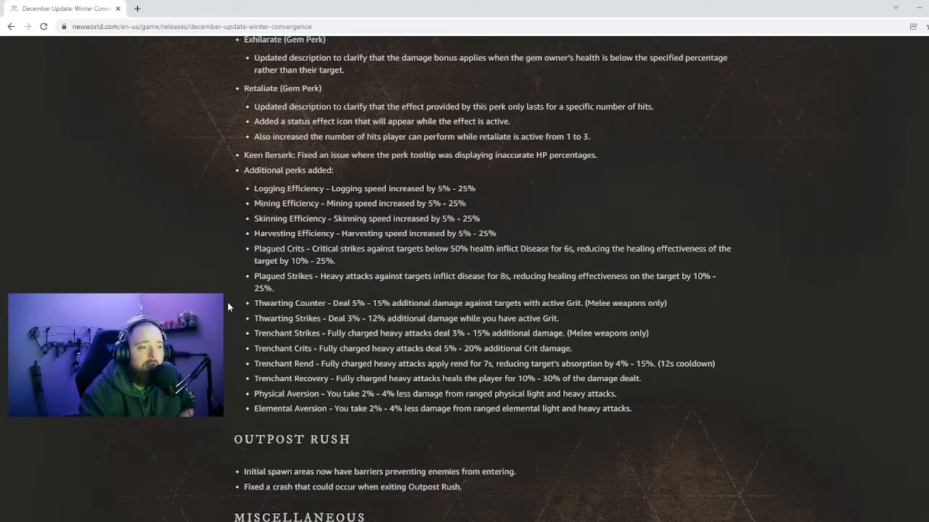
# - Scroll past Outpost Rush and Miscellaneous to the Rapier and Fire Staff weapon notes
pyautogui.scroll(-3)
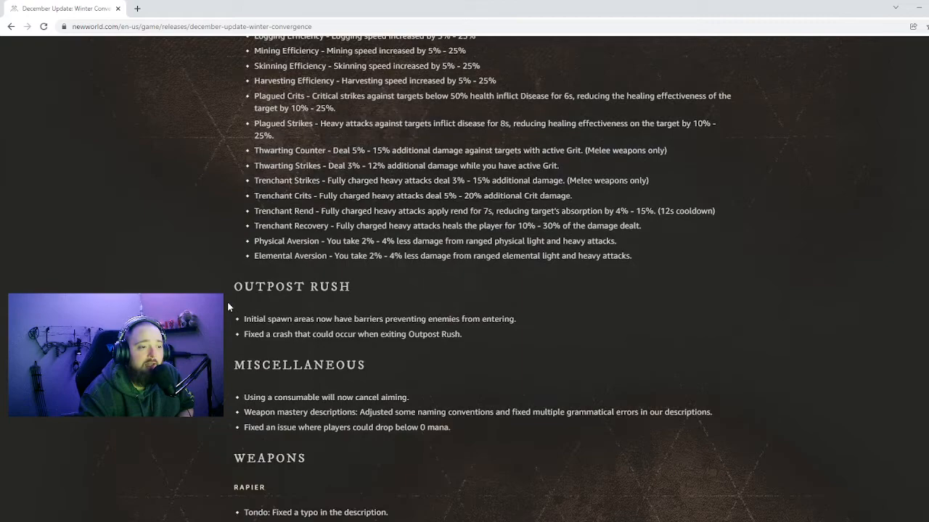
pyautogui.scroll(-3)
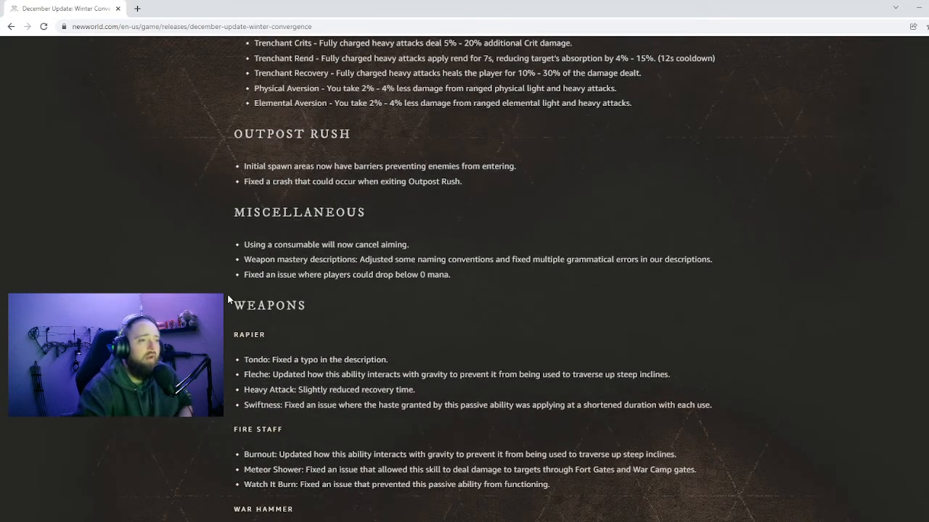
pyautogui.moveTo(231, 265)
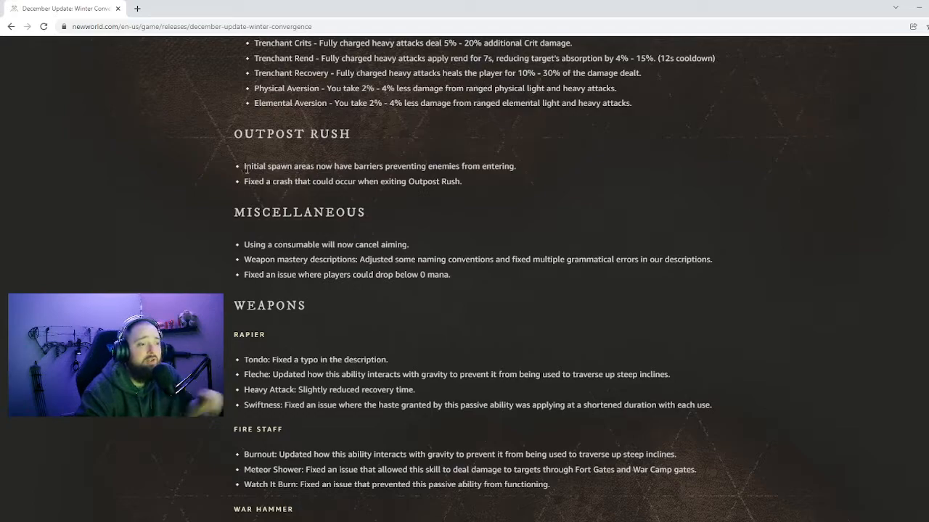
pyautogui.moveTo(539, 184)
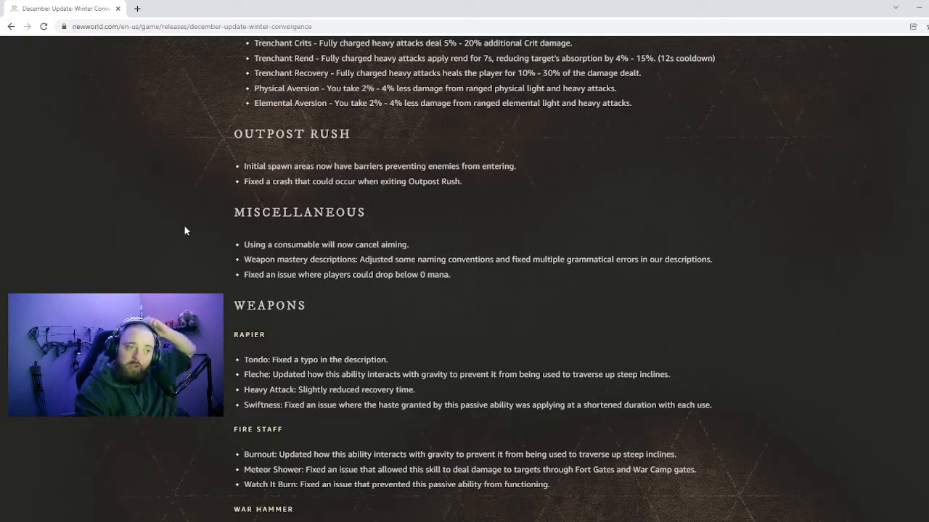
# - Scroll past War Hammer, Bow, Hatchet, Musket and Life Staff to Ice Gauntlet through Great Axe
pyautogui.scroll(-3)
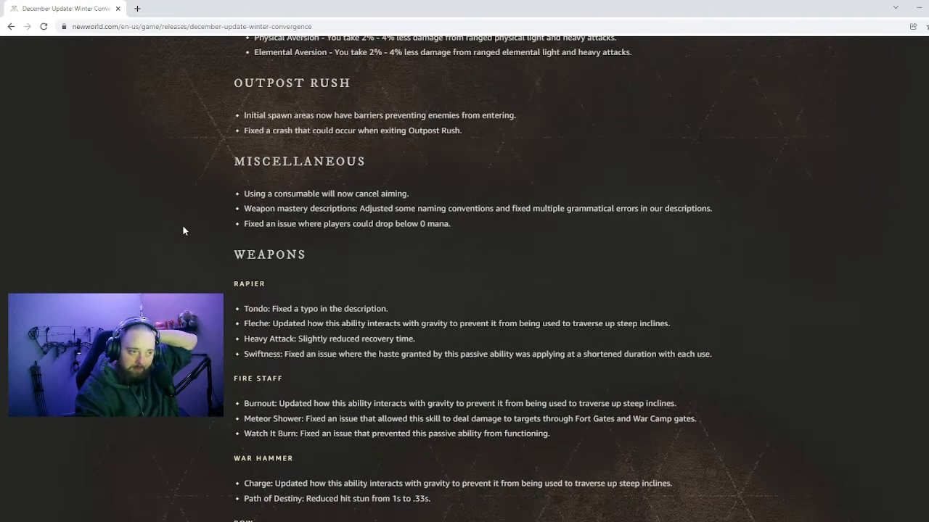
pyautogui.scroll(-3)
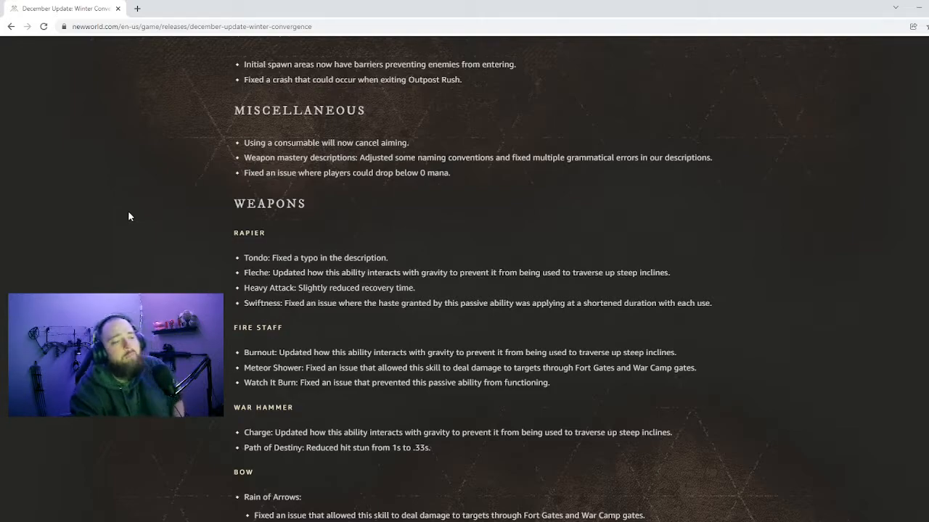
pyautogui.scroll(-3)
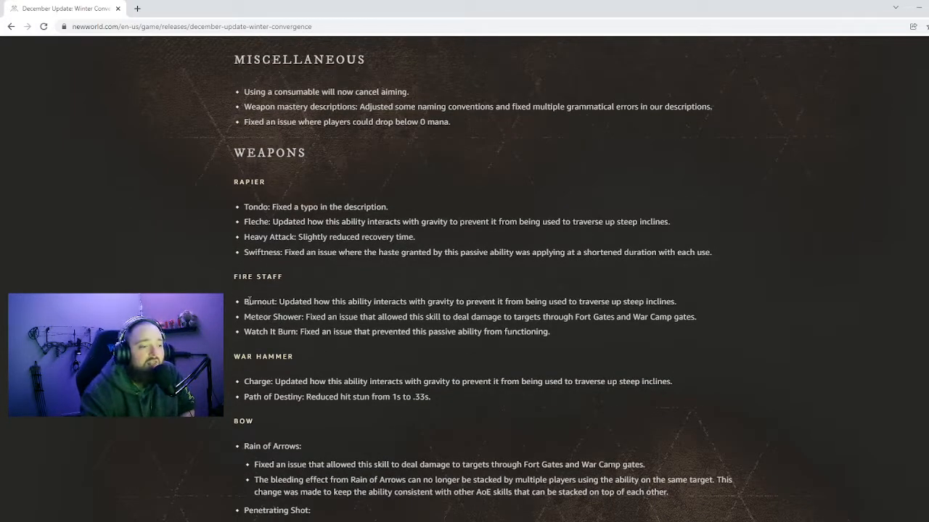
pyautogui.scroll(-3)
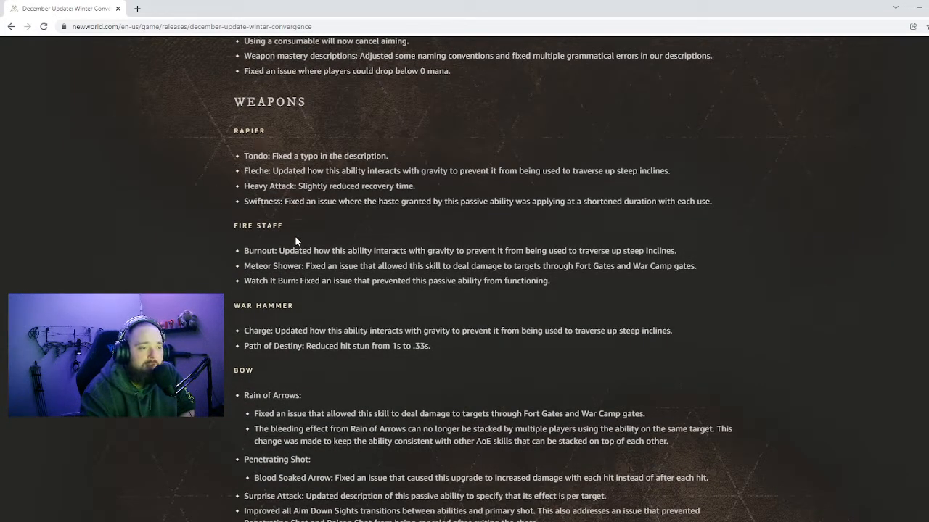
pyautogui.scroll(-3)
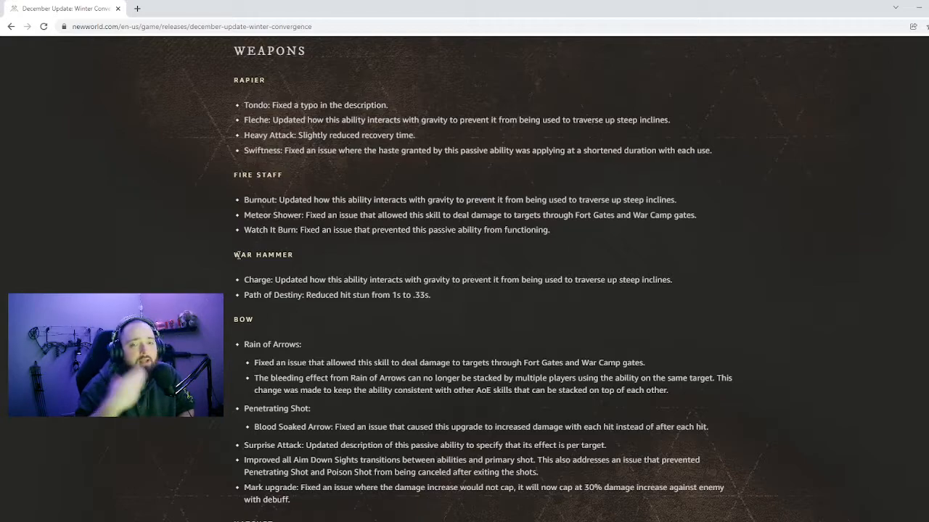
pyautogui.scroll(-3)
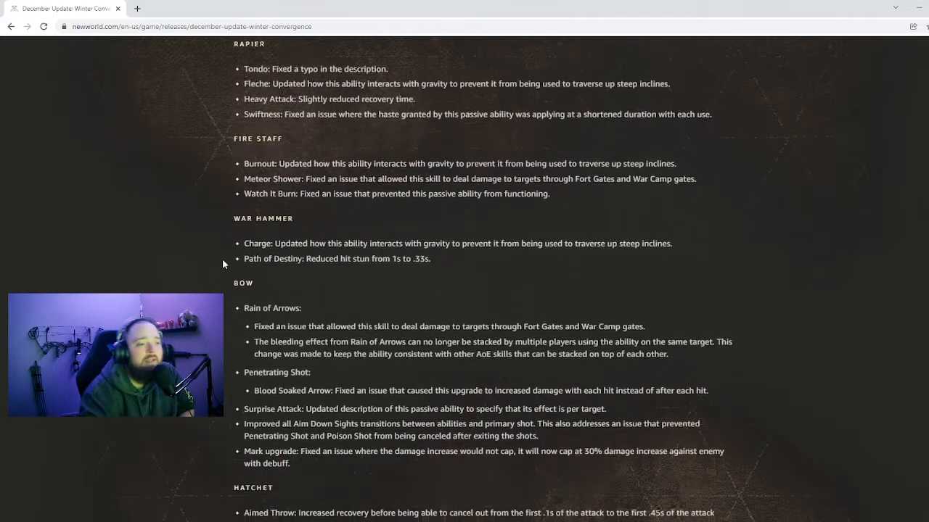
pyautogui.scroll(-3)
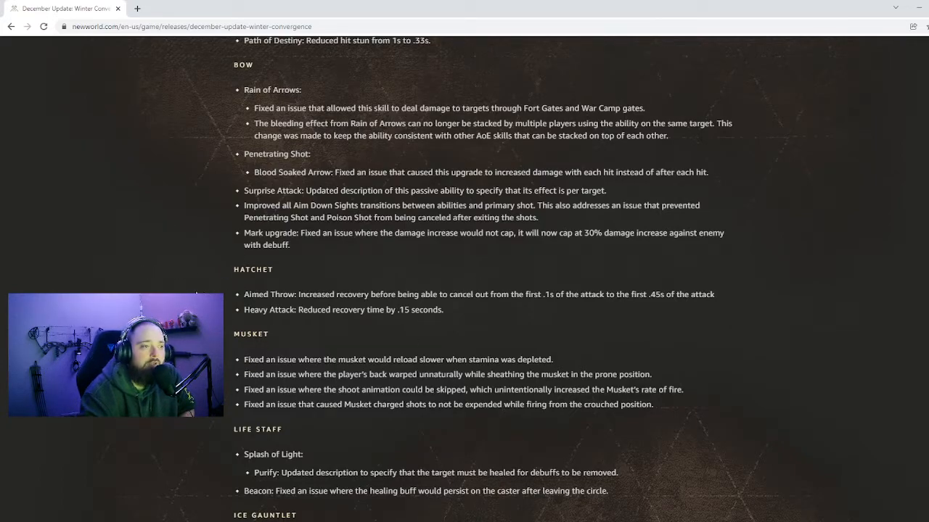
pyautogui.scroll(3)
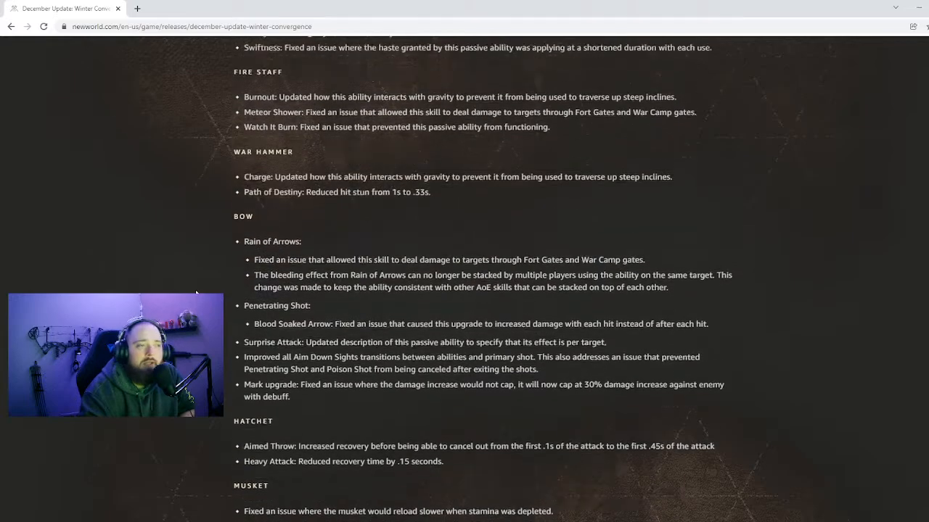
pyautogui.scroll(-3)
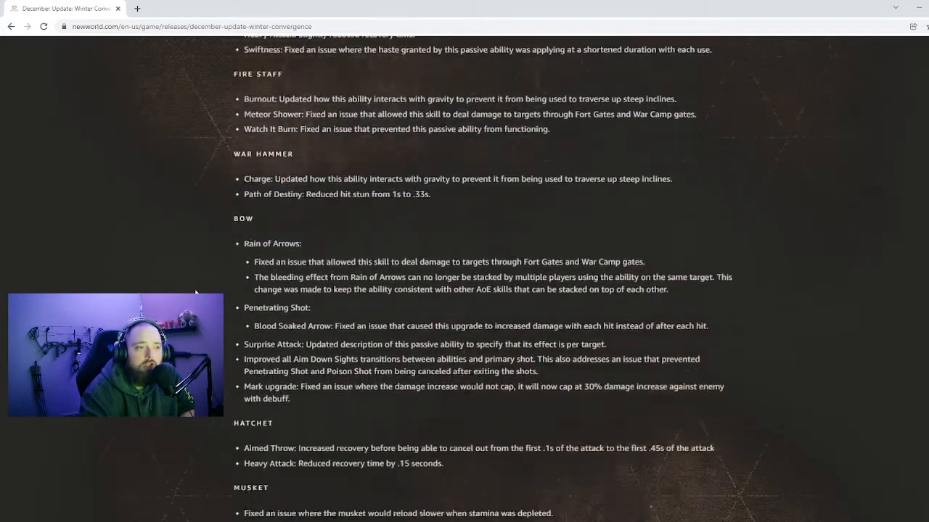
pyautogui.scroll(-3)
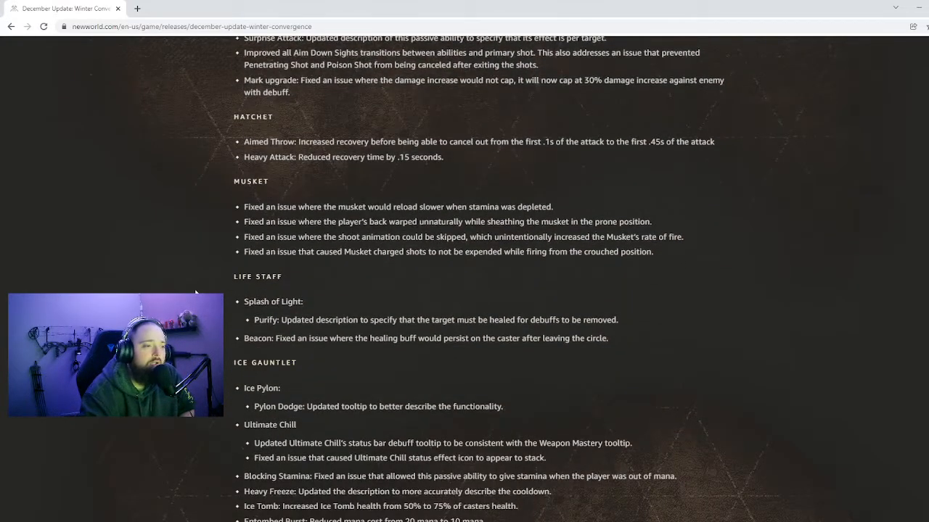
pyautogui.scroll(-3)
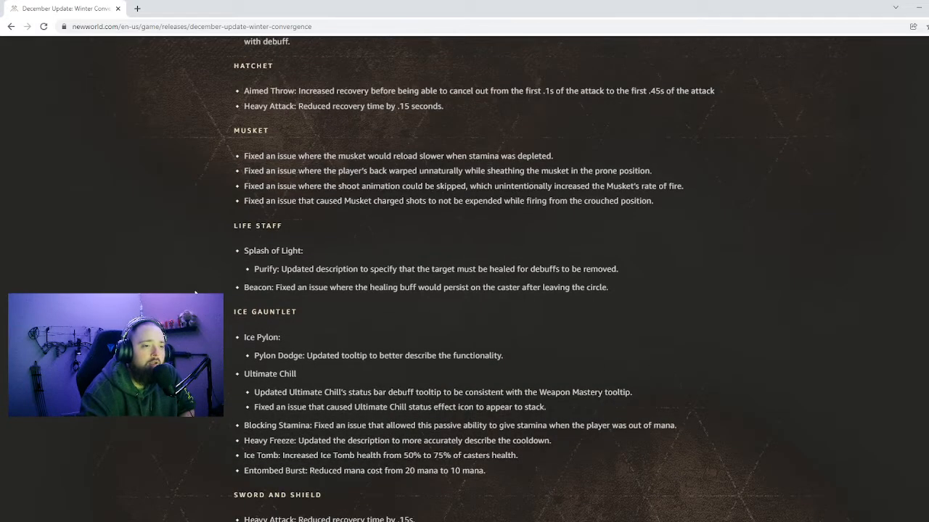
pyautogui.scroll(-3)
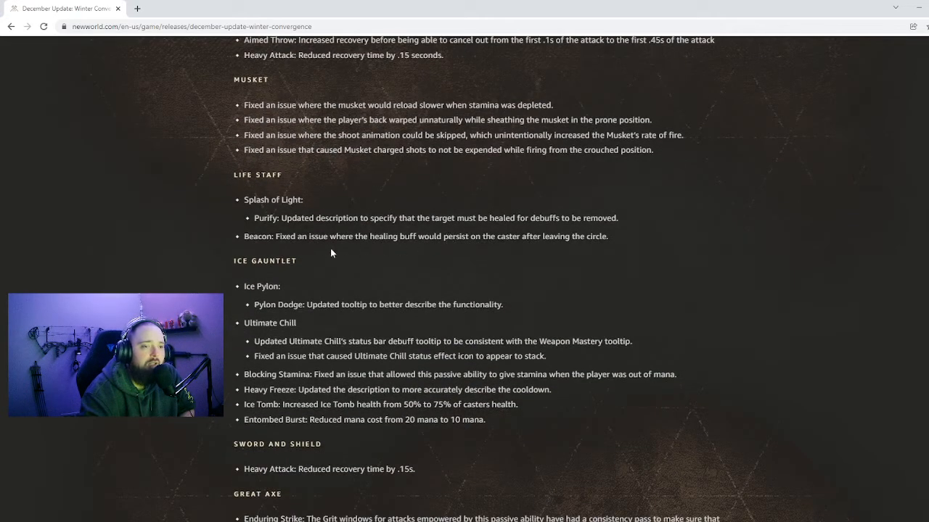
pyautogui.scroll(-3)
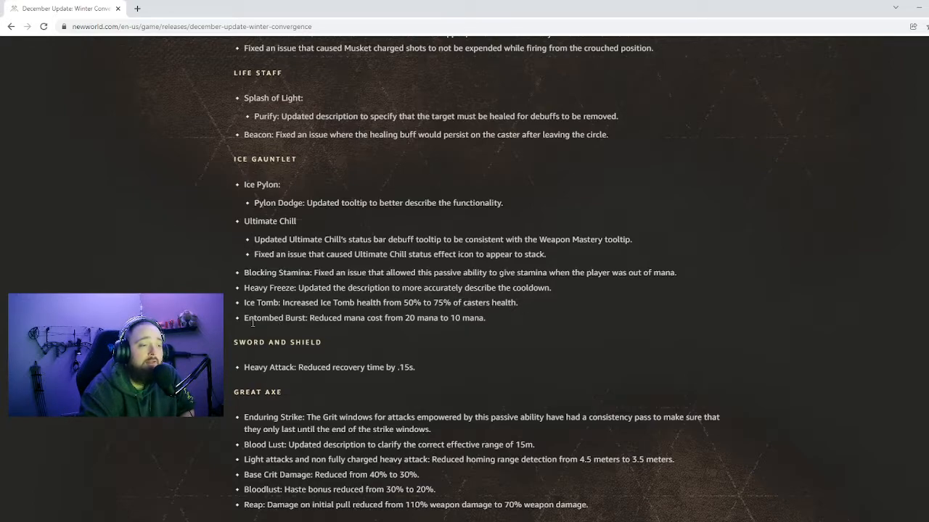
# - Scroll to the Void Gauntlet fixes and the Spear's Skewer and Strong Conditioning changes
pyautogui.scroll(-3)
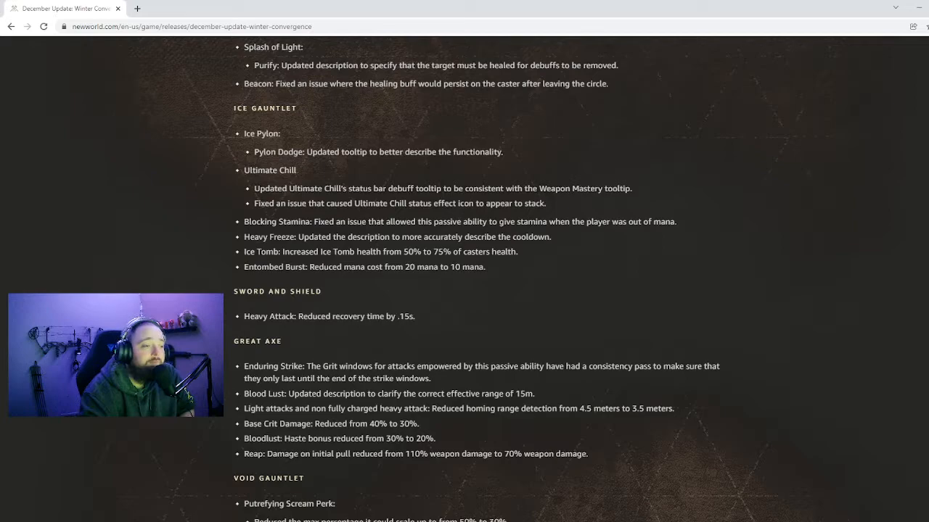
pyautogui.moveTo(398, 272)
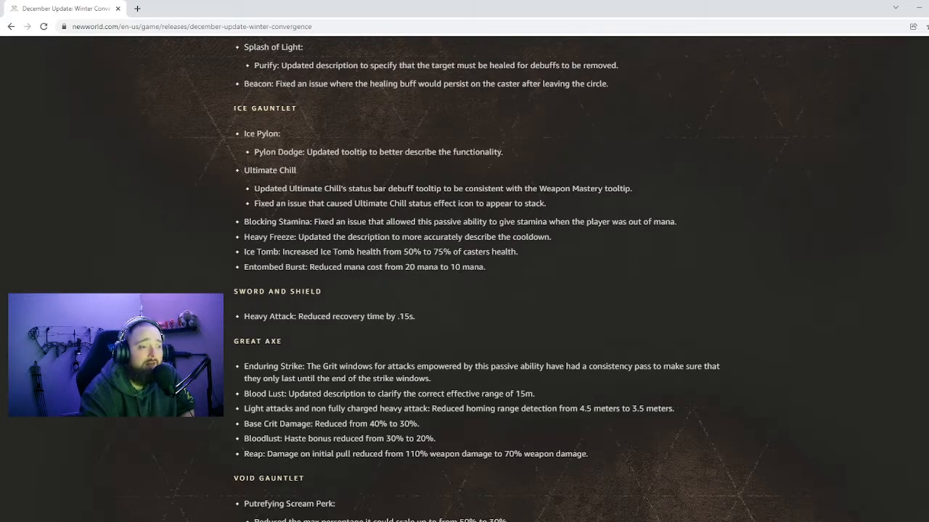
pyautogui.scroll(-3)
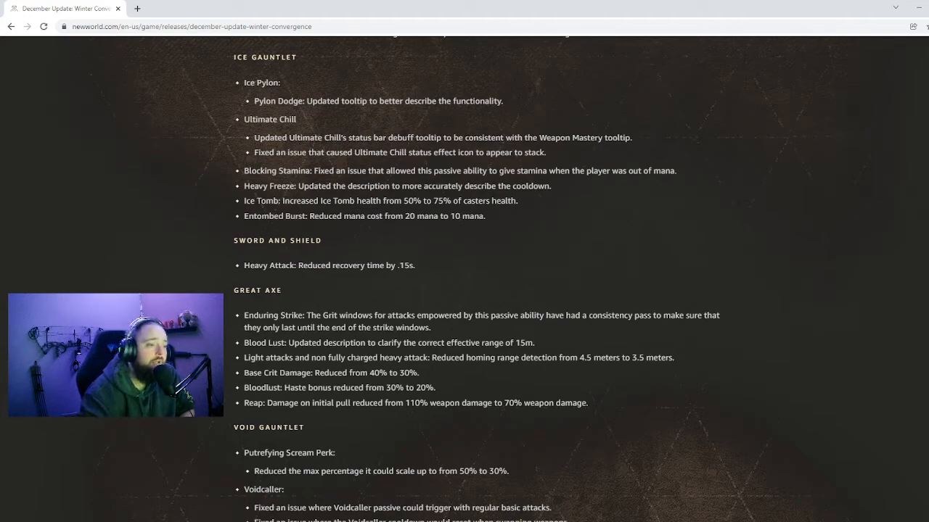
pyautogui.scroll(-3)
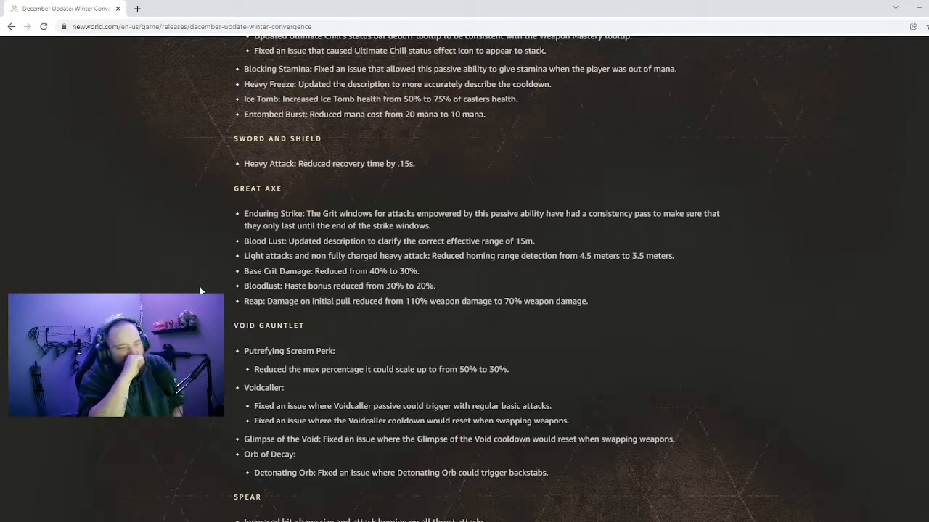
pyautogui.moveTo(206, 251)
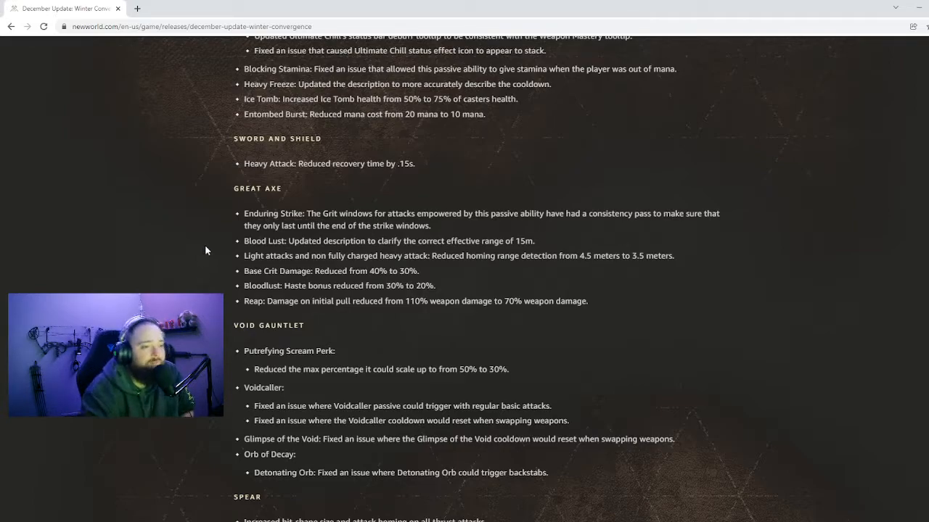
pyautogui.scroll(-3)
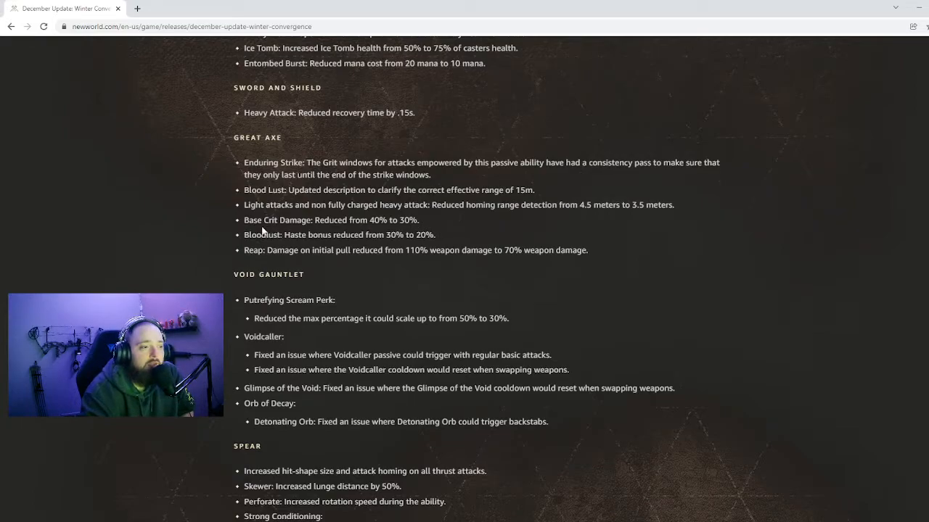
pyautogui.moveTo(303, 285)
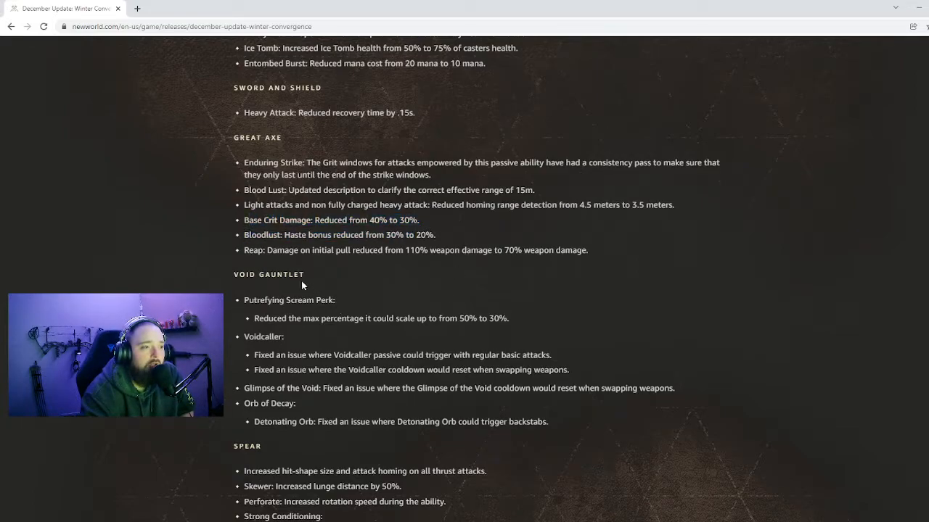
pyautogui.scroll(-3)
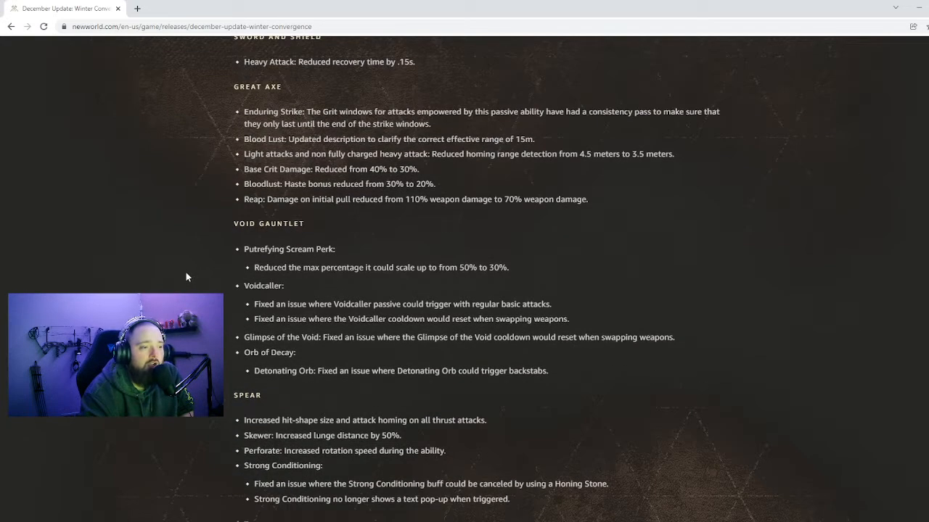
pyautogui.moveTo(240, 183)
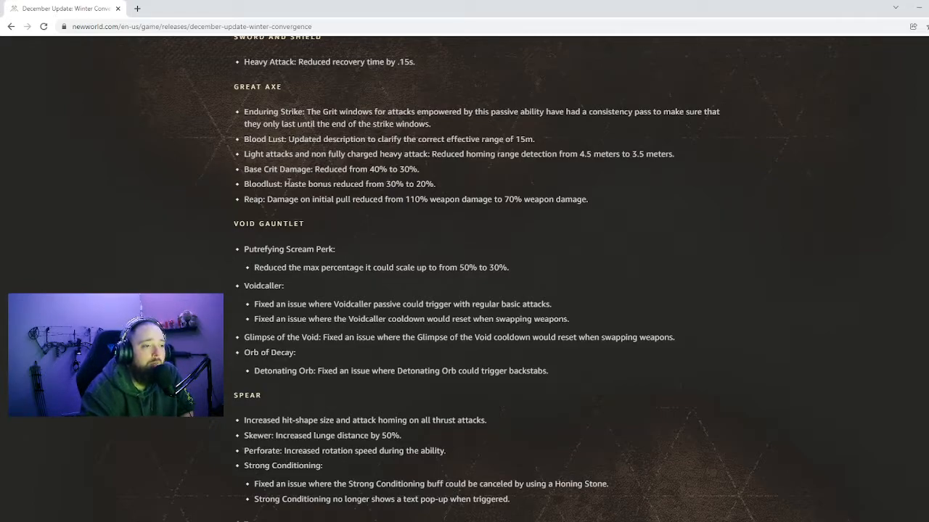
pyautogui.moveTo(180, 190)
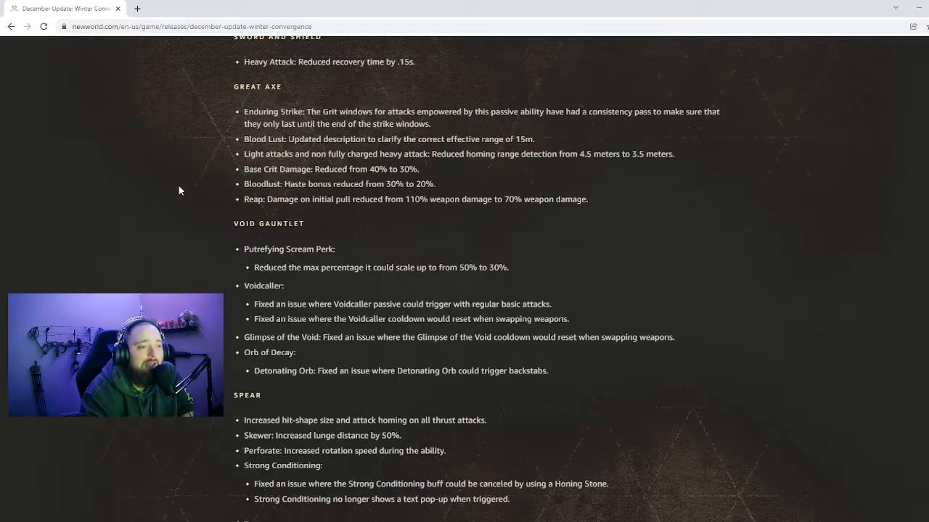
# - Highlight the Void Gauntlet notes briefly, then scroll to General AI fixes for Abominations through Brutes
pyautogui.scroll(-3)
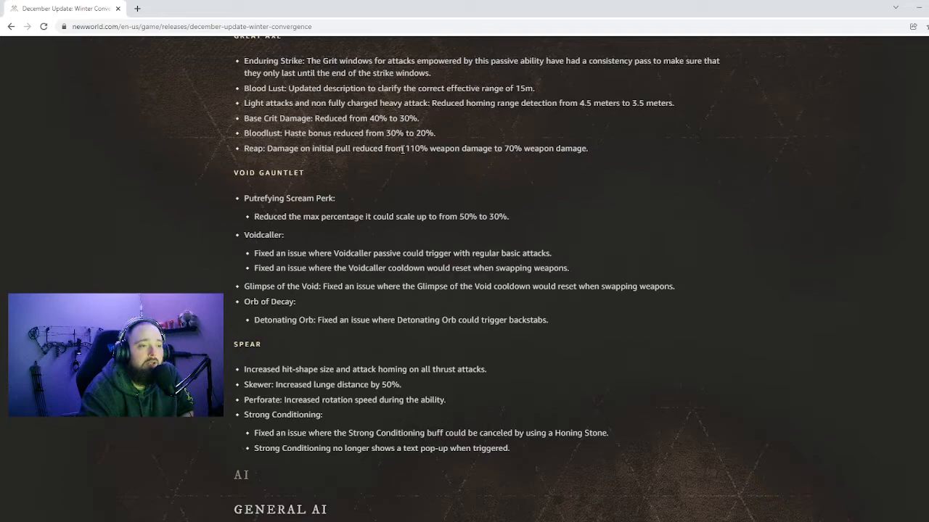
pyautogui.moveTo(571, 153)
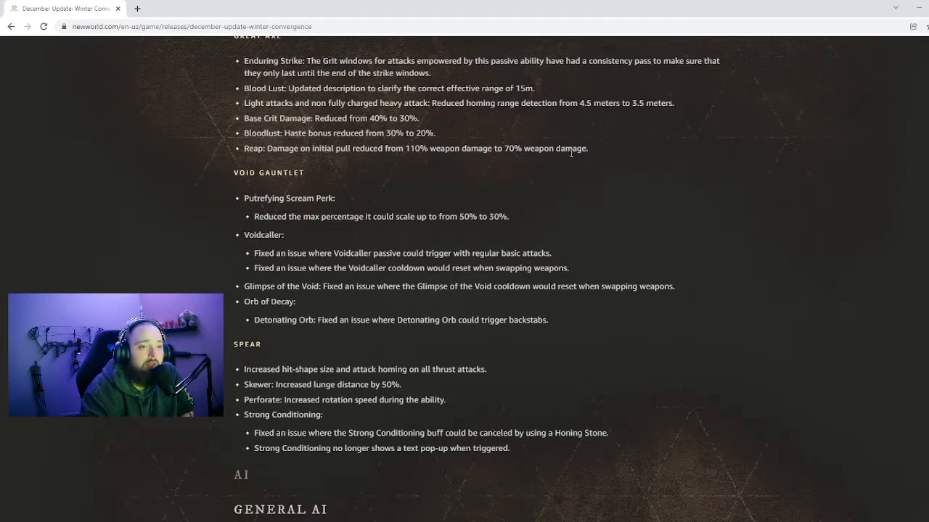
pyautogui.scroll(-3)
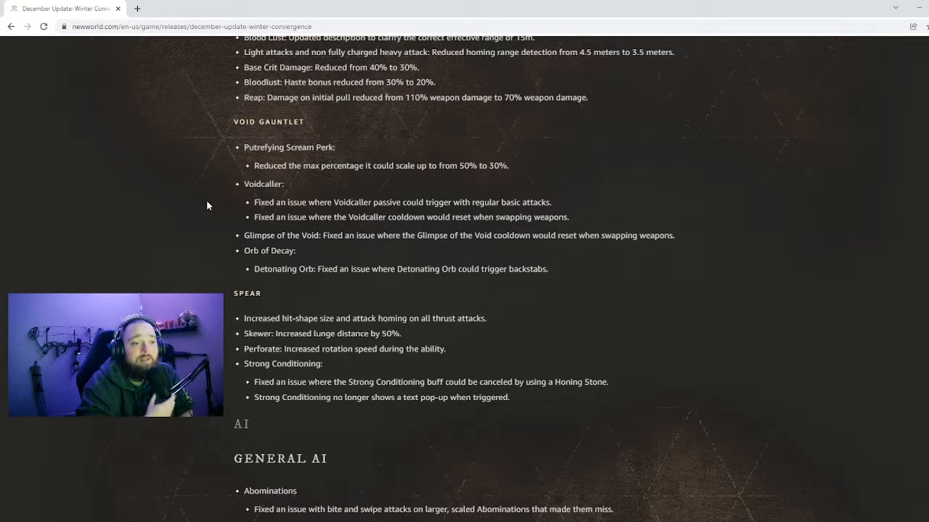
pyautogui.scroll(-3)
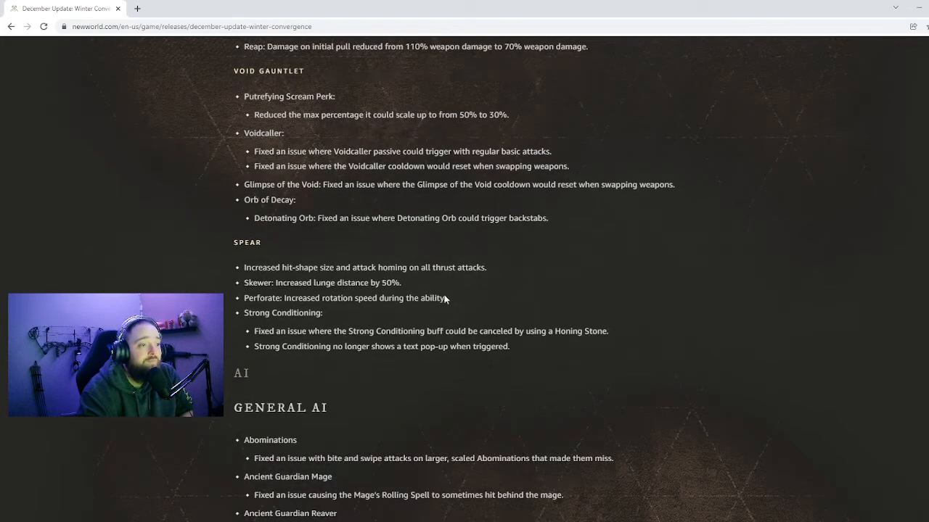
pyautogui.moveTo(245, 96); pyautogui.dragTo(261, 243)
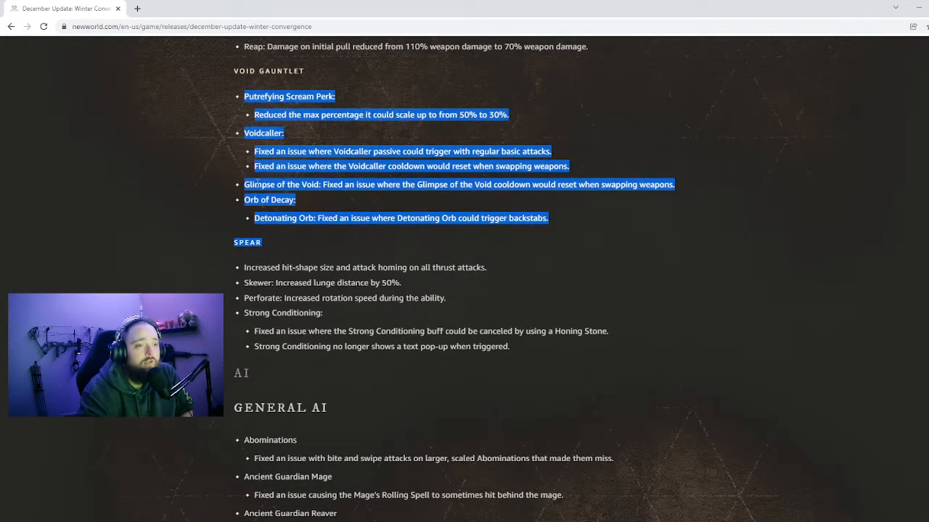
pyautogui.click(456, 228)
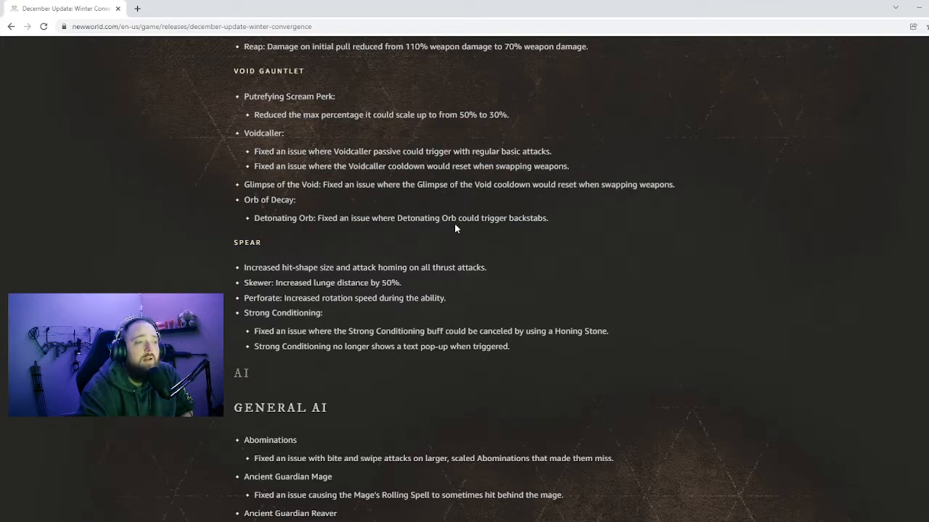
pyautogui.scroll(-3)
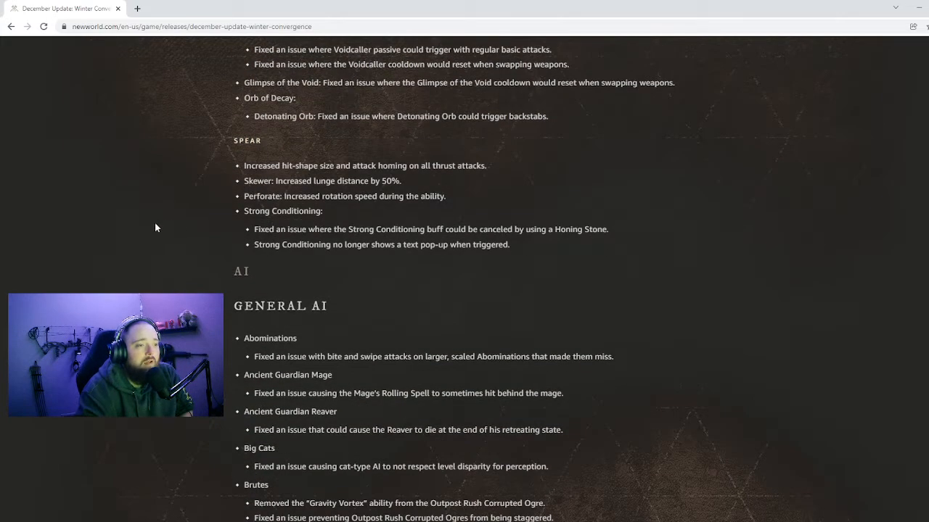
pyautogui.moveTo(272, 182)
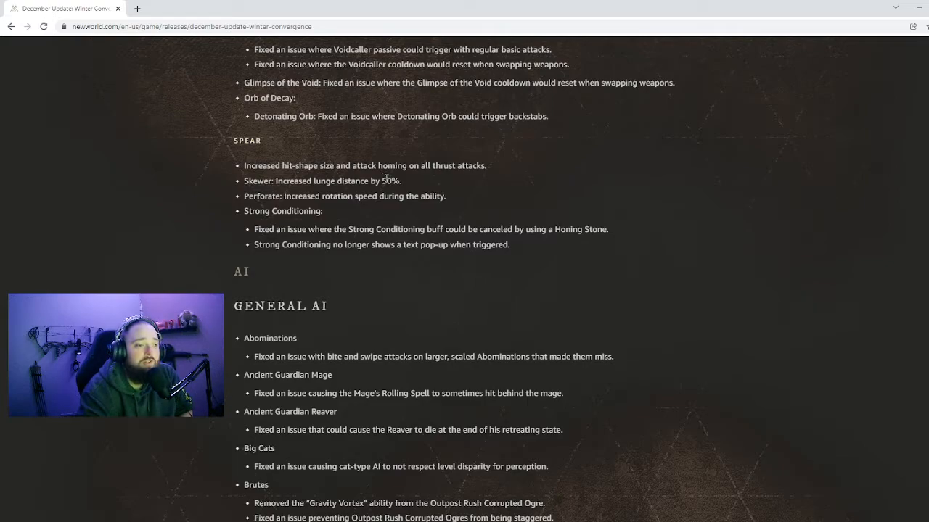
pyautogui.moveTo(194, 207)
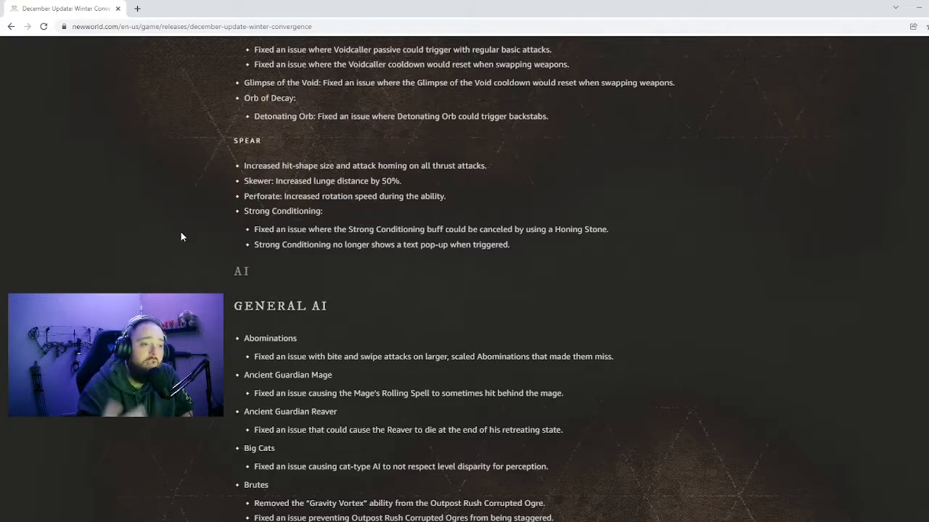
pyautogui.scroll(-3)
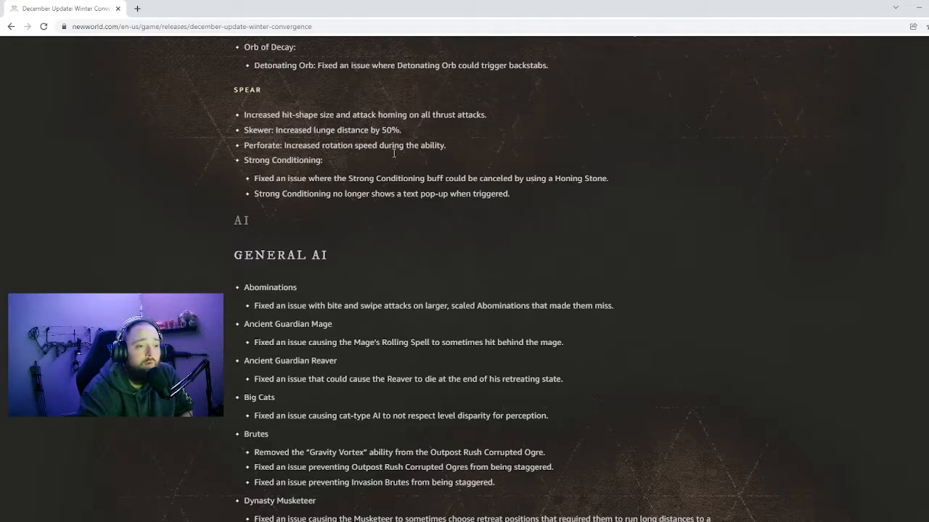
# - Scroll past Expedition AI and AI Affixes to Trade Skill Aptitude, Equipment Patterns and Refining
pyautogui.scroll(-3)
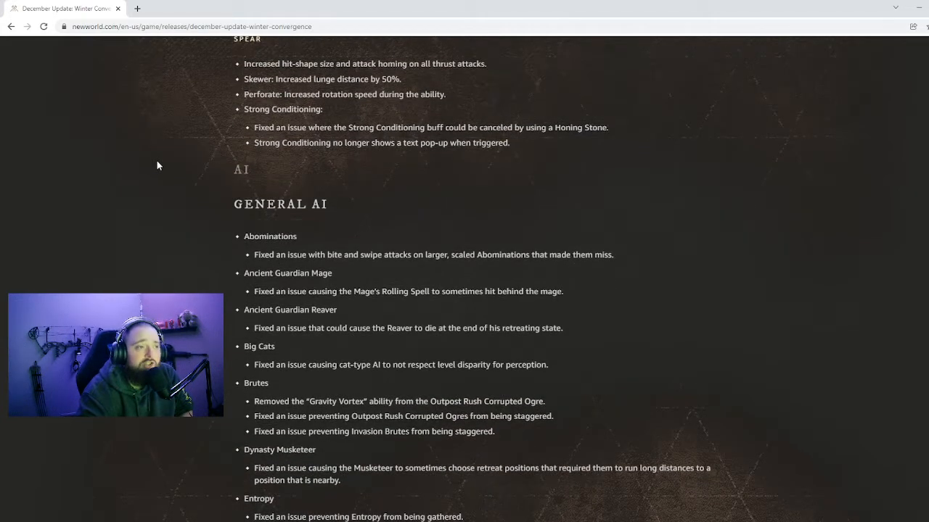
pyautogui.scroll(-3)
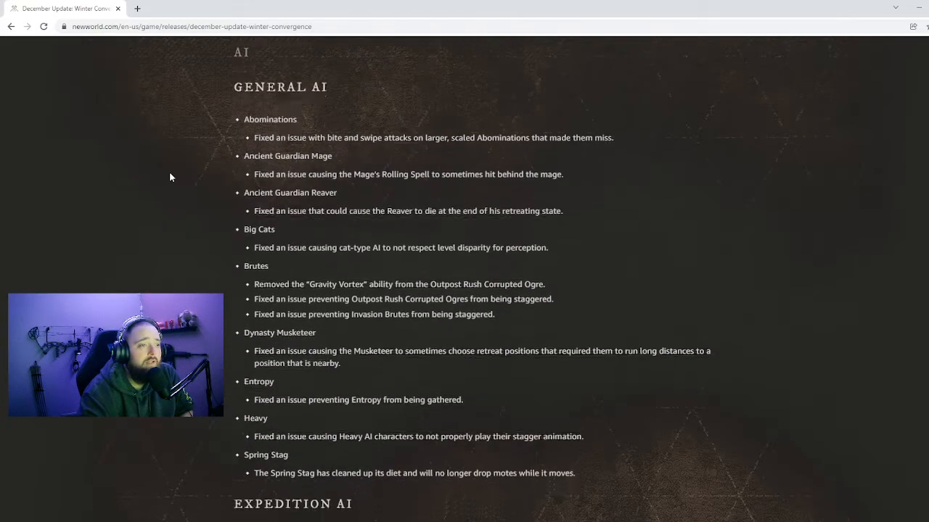
pyautogui.scroll(-3)
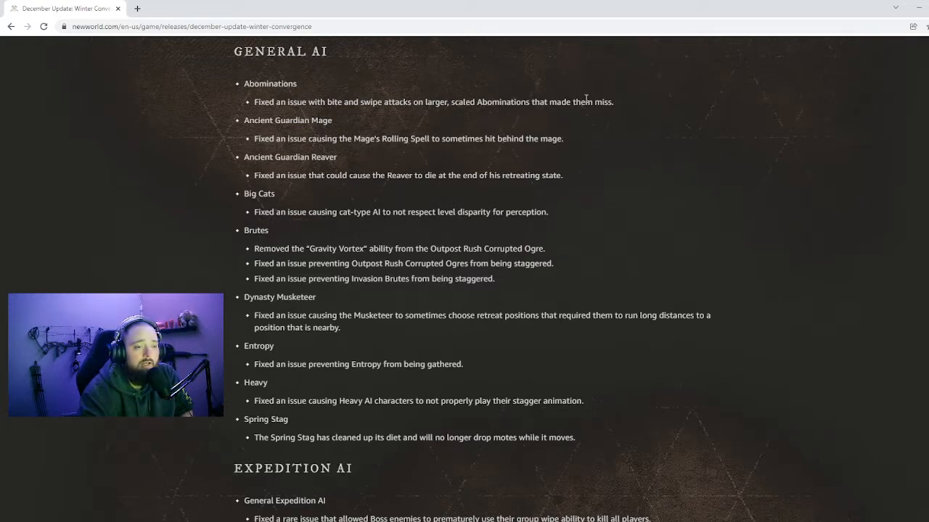
pyautogui.moveTo(170, 217)
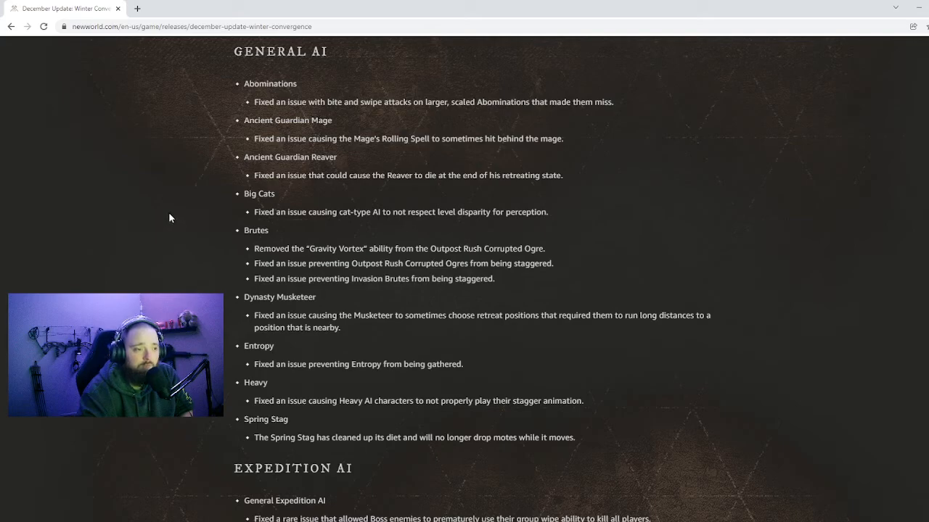
pyautogui.scroll(-3)
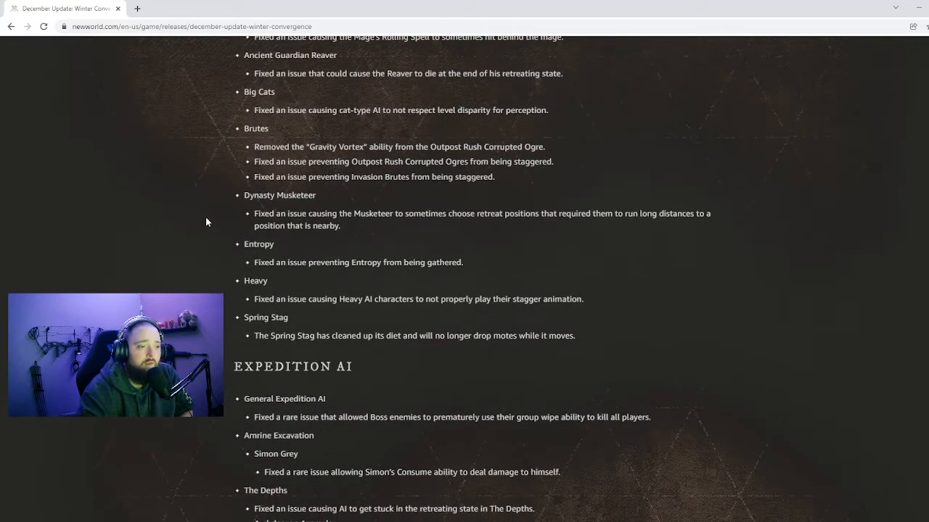
pyautogui.scroll(-3)
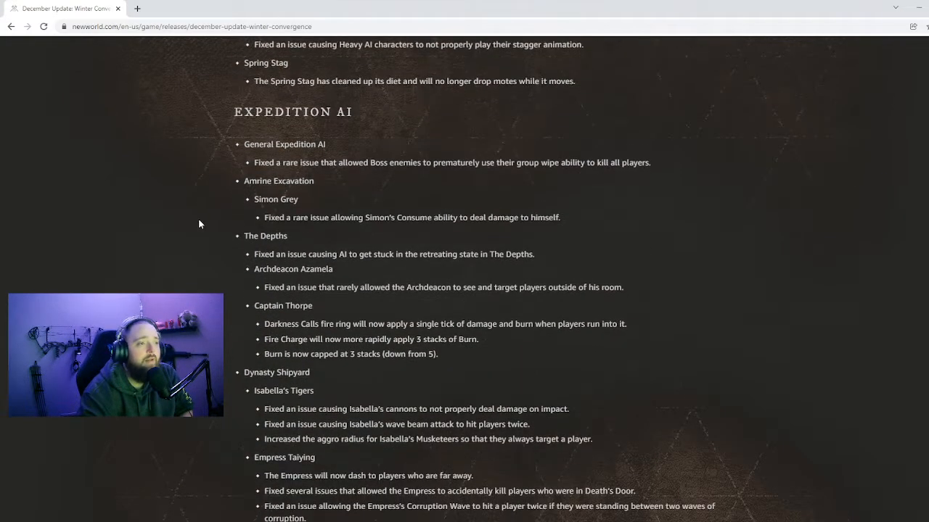
pyautogui.scroll(-3)
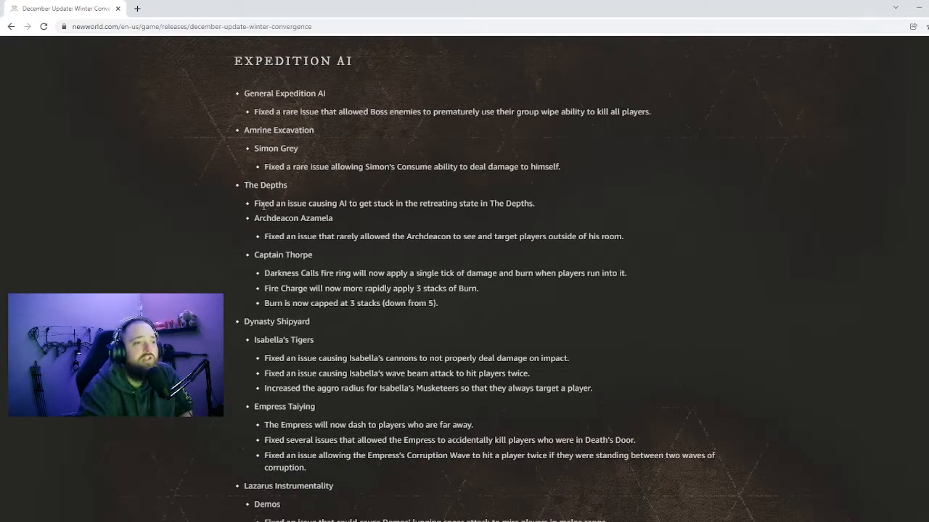
pyautogui.scroll(-3)
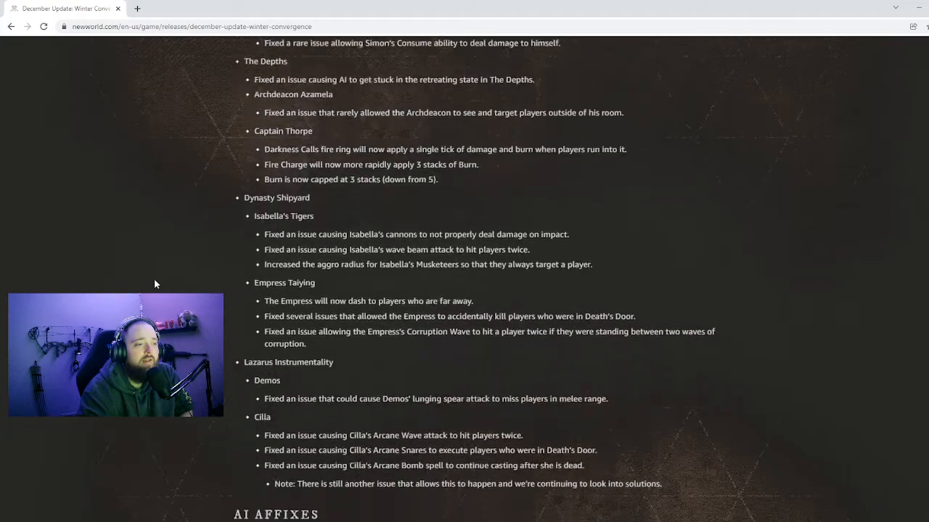
pyautogui.scroll(-3)
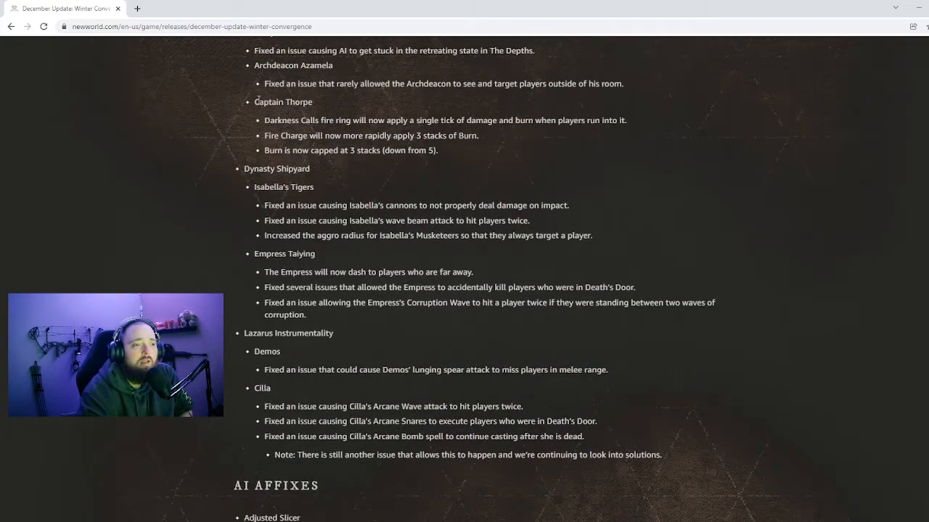
pyautogui.scroll(-3)
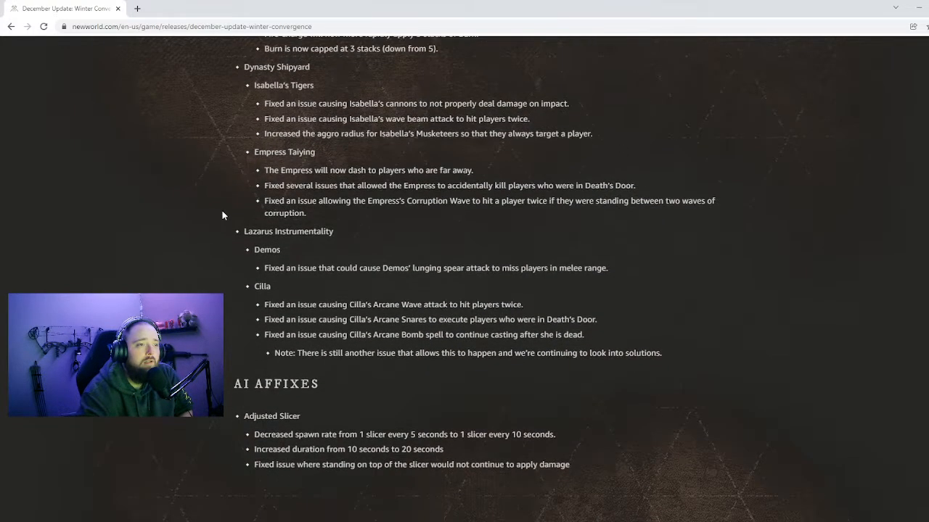
pyautogui.scroll(-3)
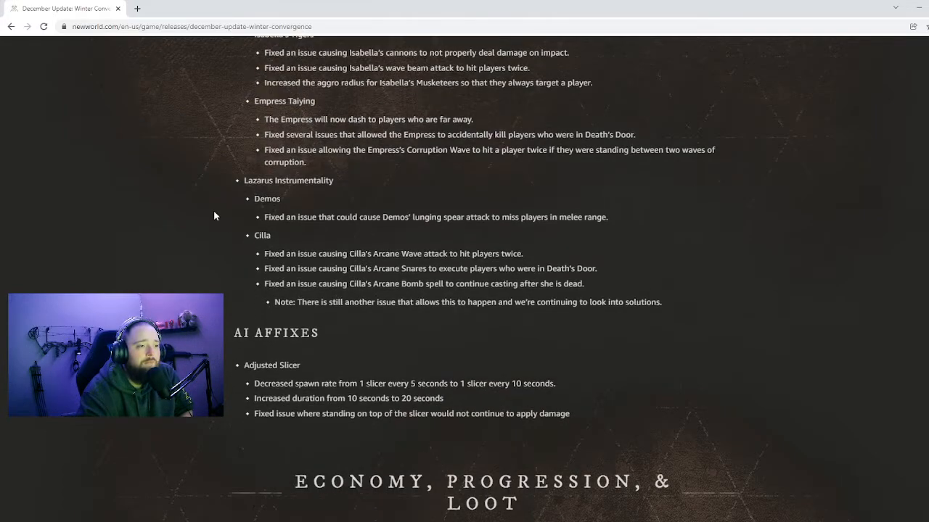
pyautogui.scroll(-3)
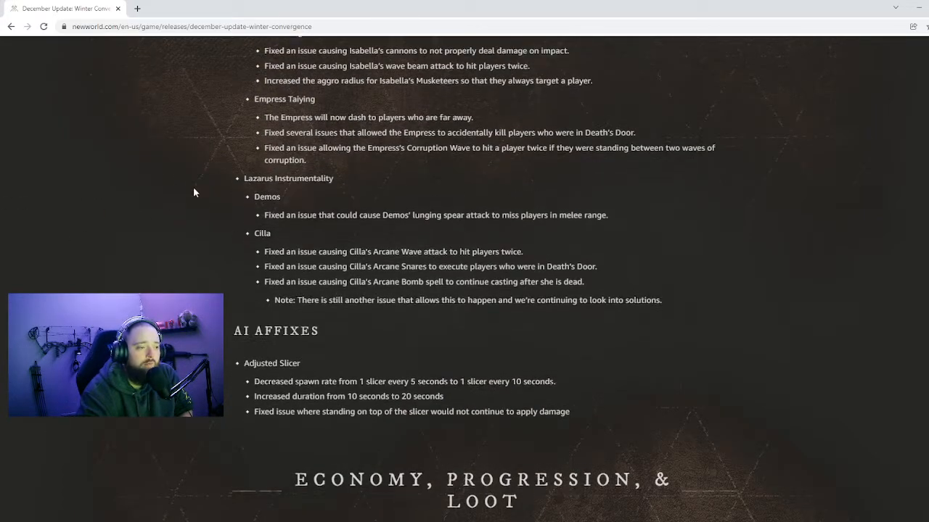
pyautogui.scroll(-3)
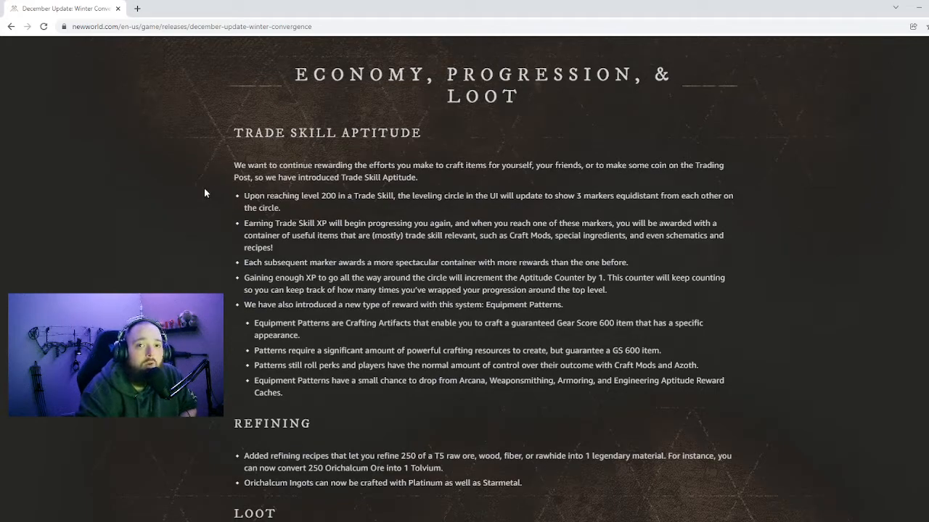
pyautogui.moveTo(204, 198)
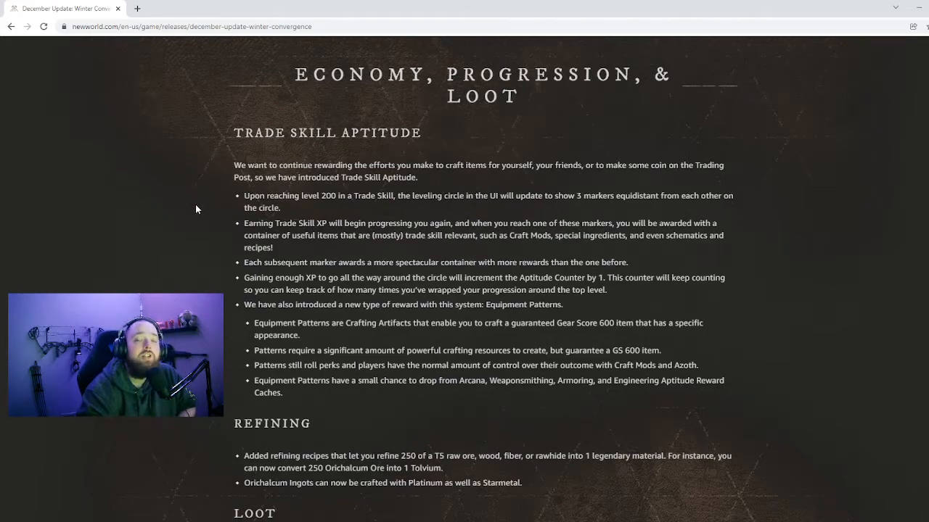
# - Scroll to Loot notes on Primordial Tower Shield, Boots of Channeled Energy and Unhallowed Soul
pyautogui.scroll(-3)
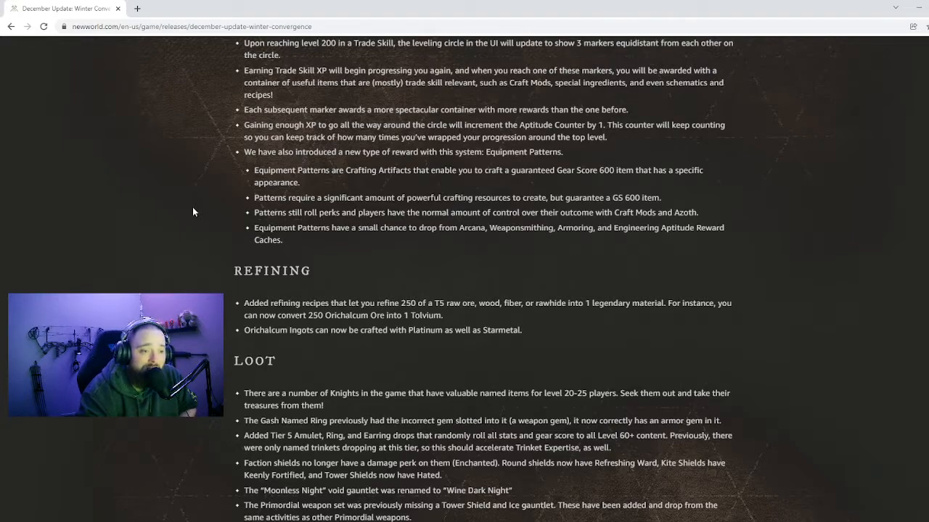
pyautogui.scroll(-3)
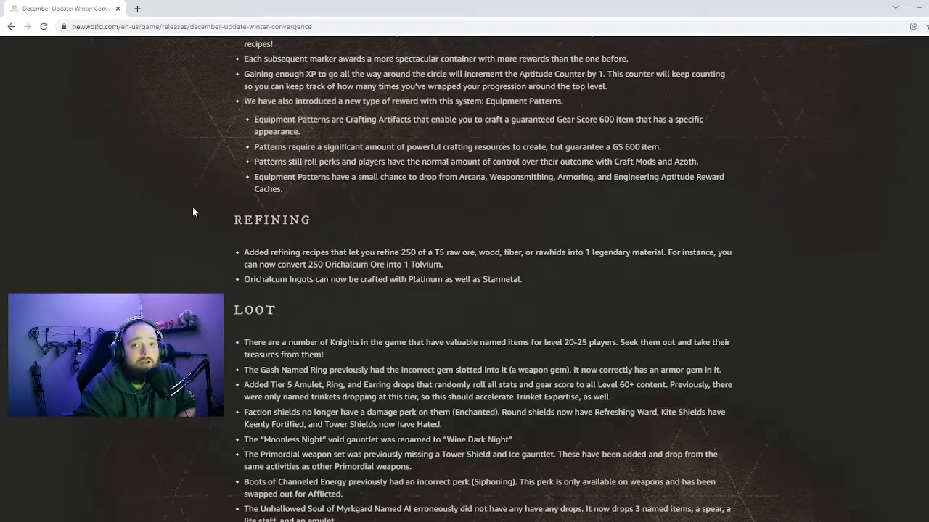
# - Scroll to Crafting, Fishing, and the War Void Gauntlet and Outpost Rush bug fixes
pyautogui.scroll(-3)
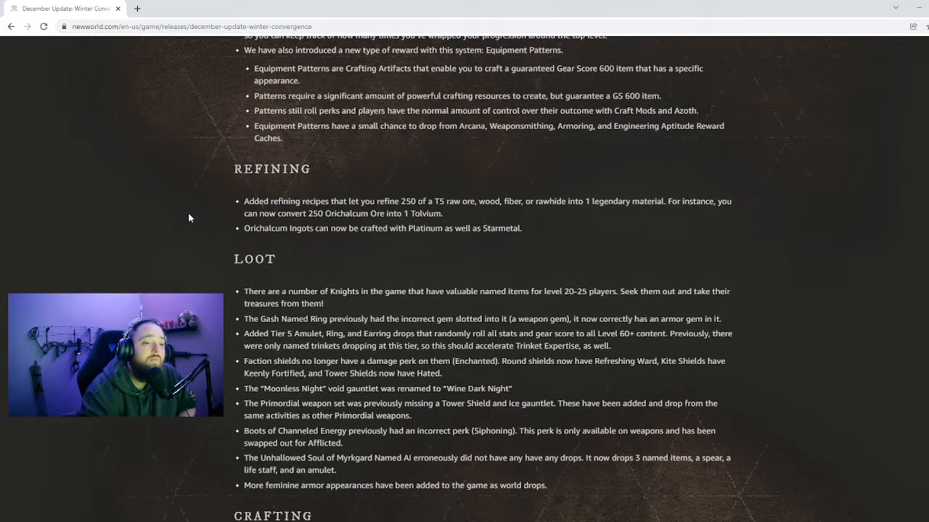
pyautogui.scroll(-3)
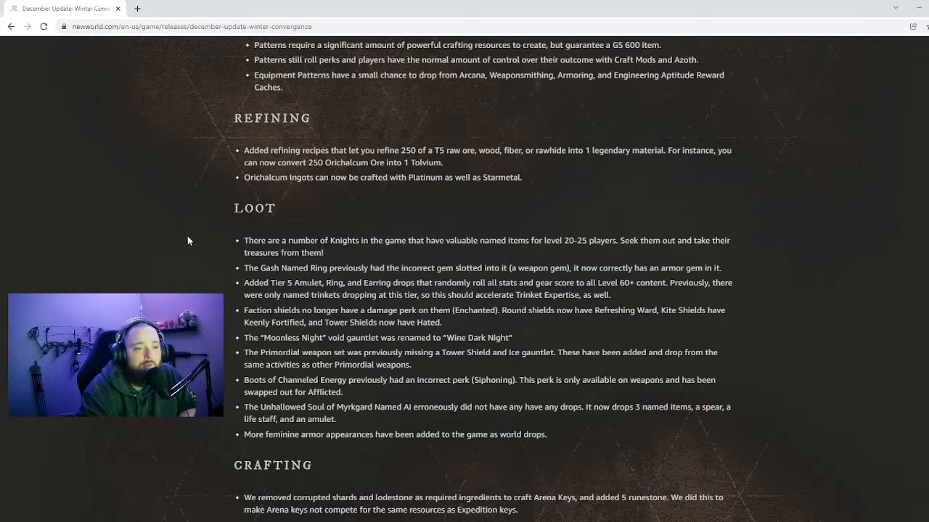
pyautogui.scroll(-3)
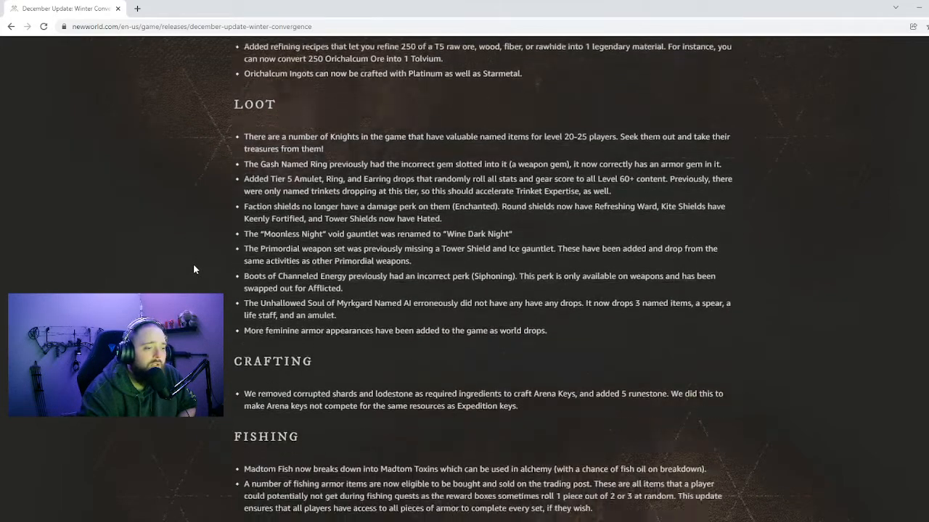
pyautogui.scroll(-3)
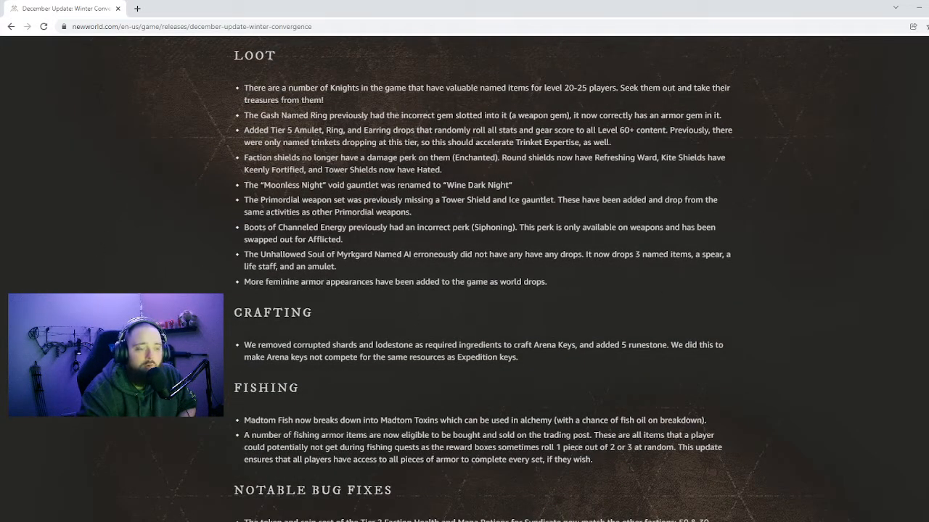
pyautogui.scroll(-3)
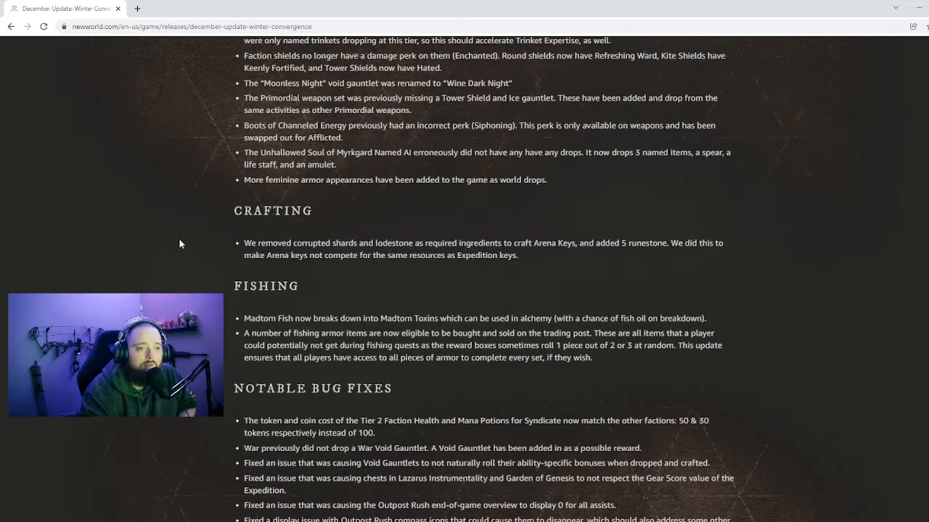
pyautogui.moveTo(164, 255)
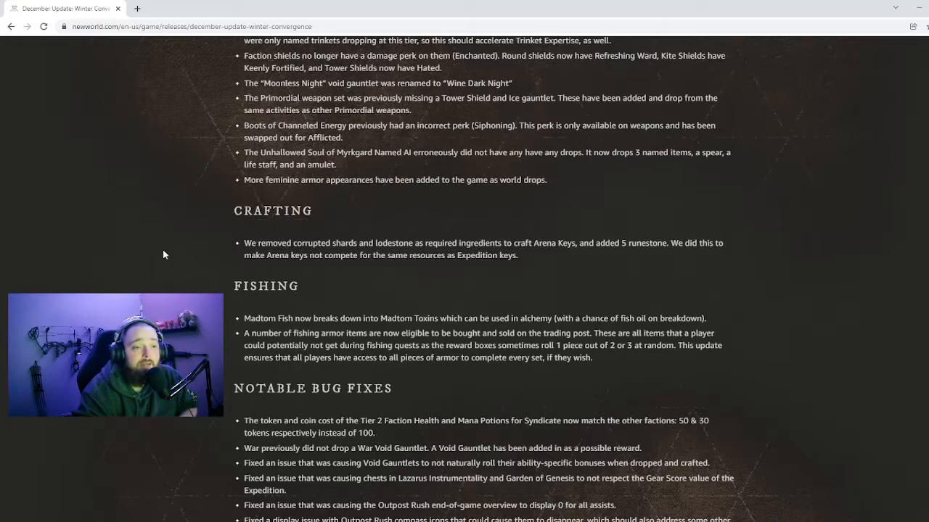
# - Scroll through the remaining bug fixes to the Updated Loading Screen System notes
pyautogui.scroll(-3)
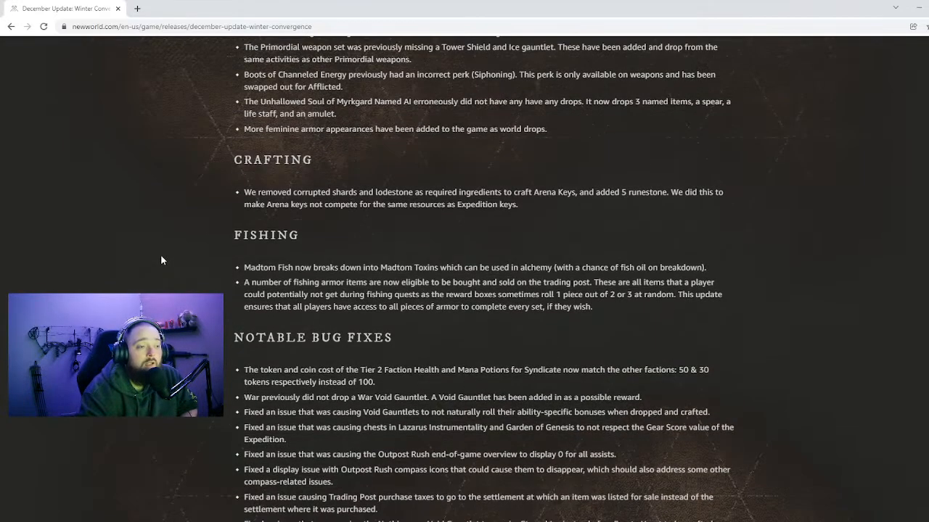
pyautogui.scroll(-3)
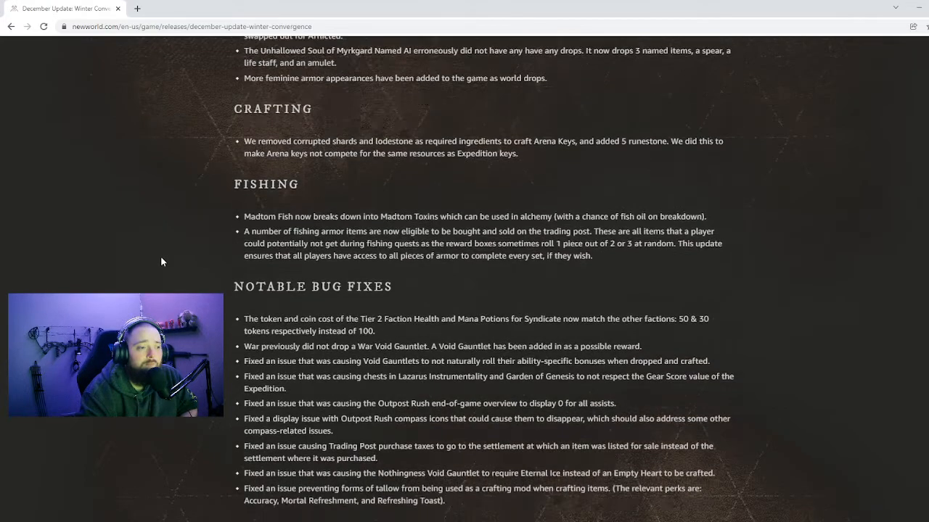
pyautogui.scroll(-3)
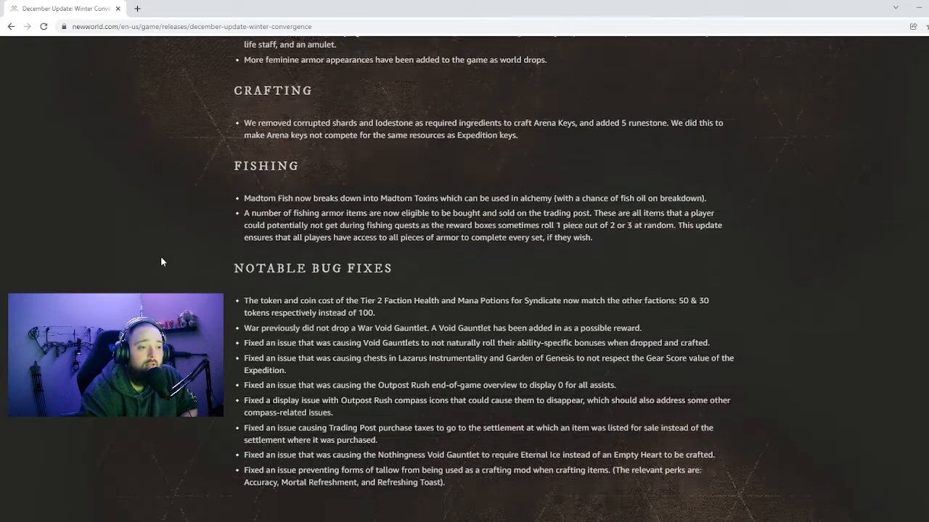
pyautogui.scroll(-3)
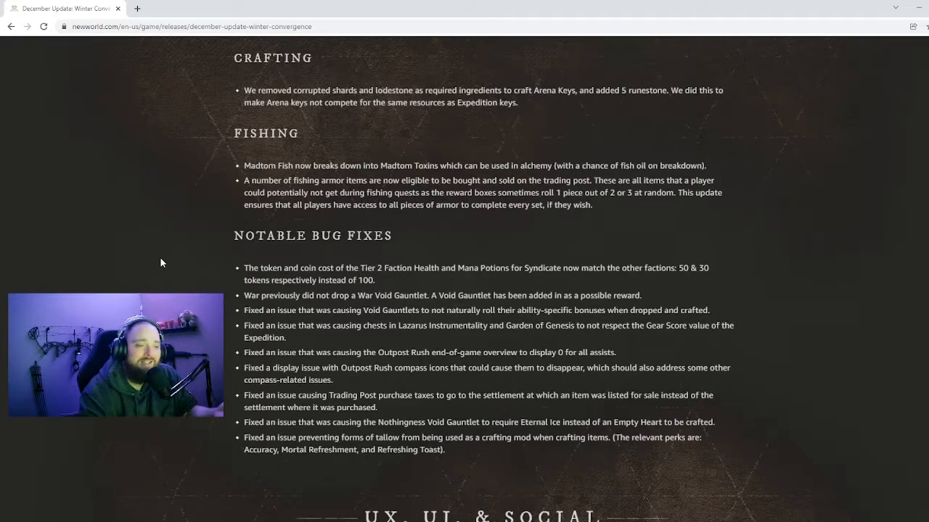
pyautogui.scroll(-3)
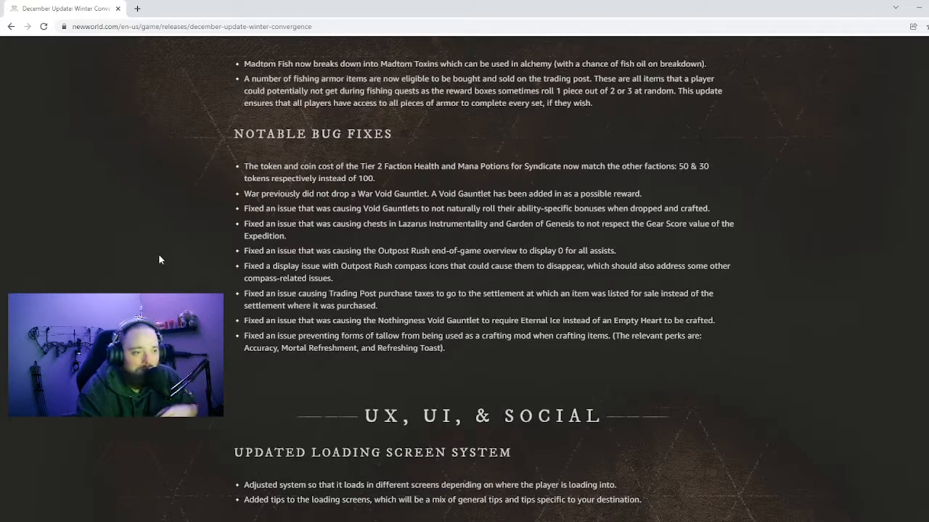
# - Scroll past UX fixes and the Winter Convergence and Gypsum PTR notes to the Combat perks list
pyautogui.scroll(-3)
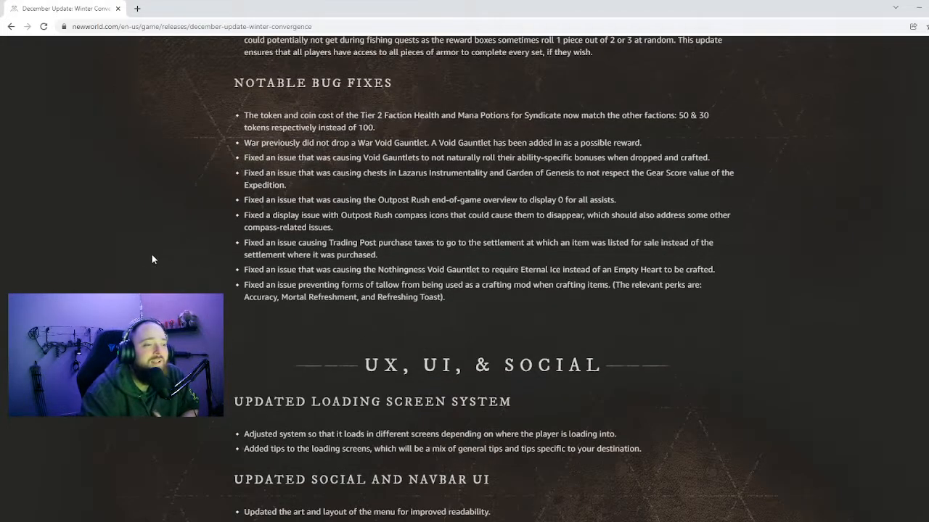
pyautogui.scroll(-3)
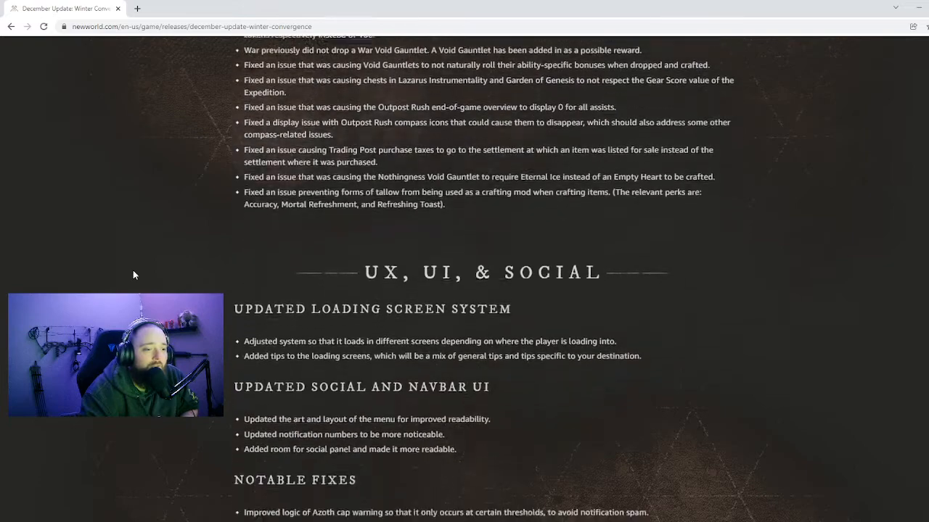
pyautogui.scroll(-3)
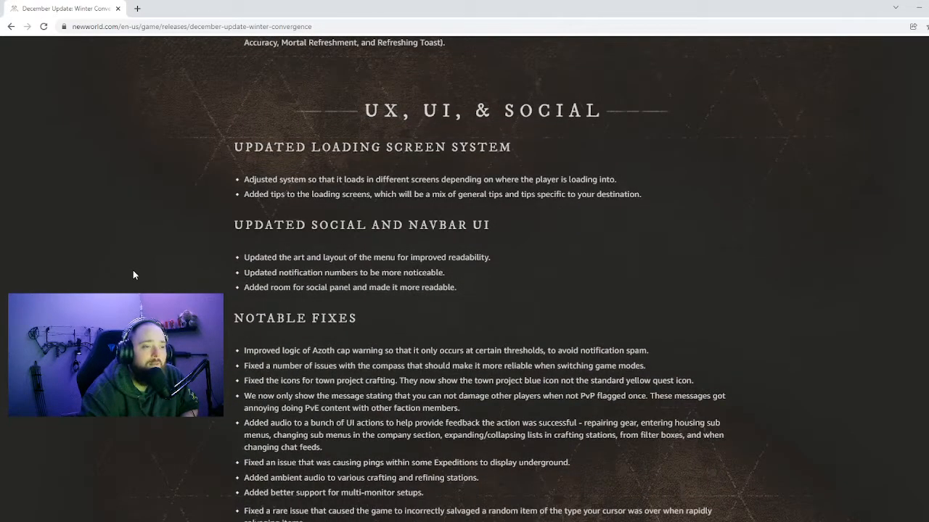
pyautogui.scroll(-3)
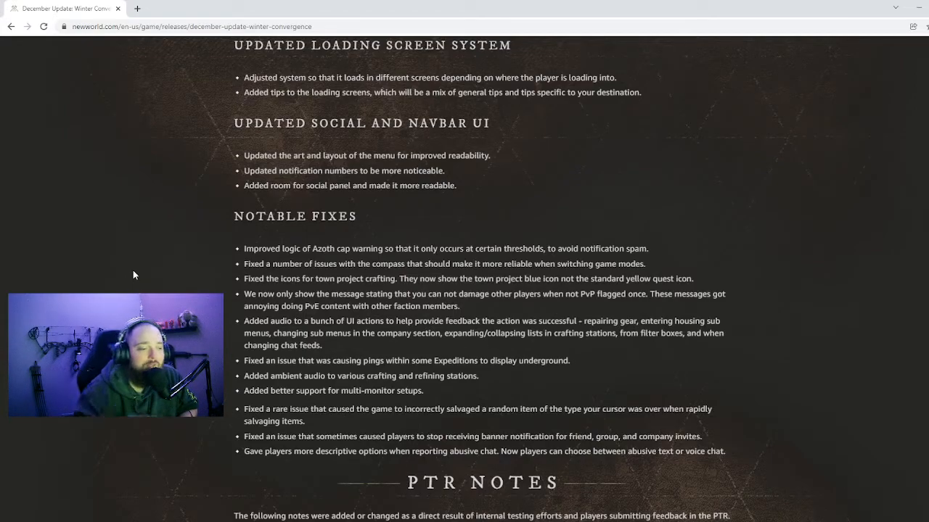
pyautogui.scroll(-3)
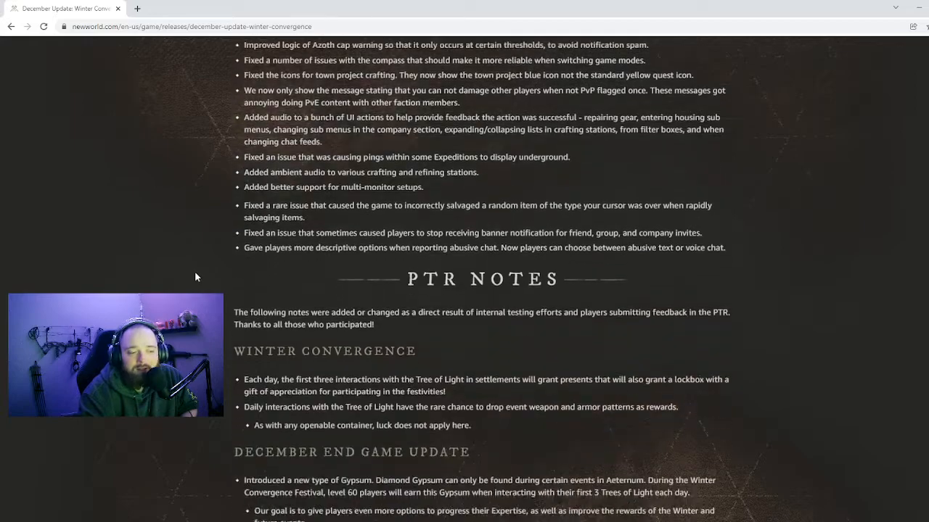
pyautogui.scroll(-3)
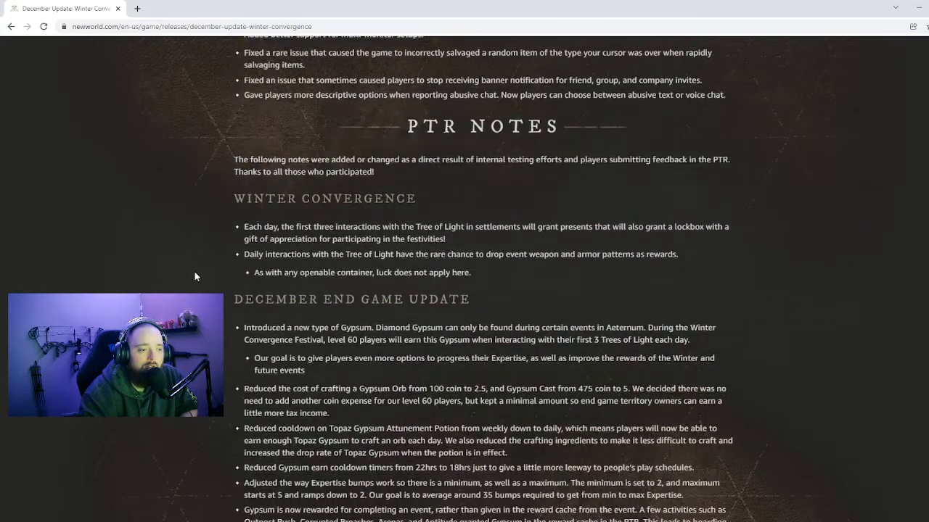
pyautogui.scroll(-3)
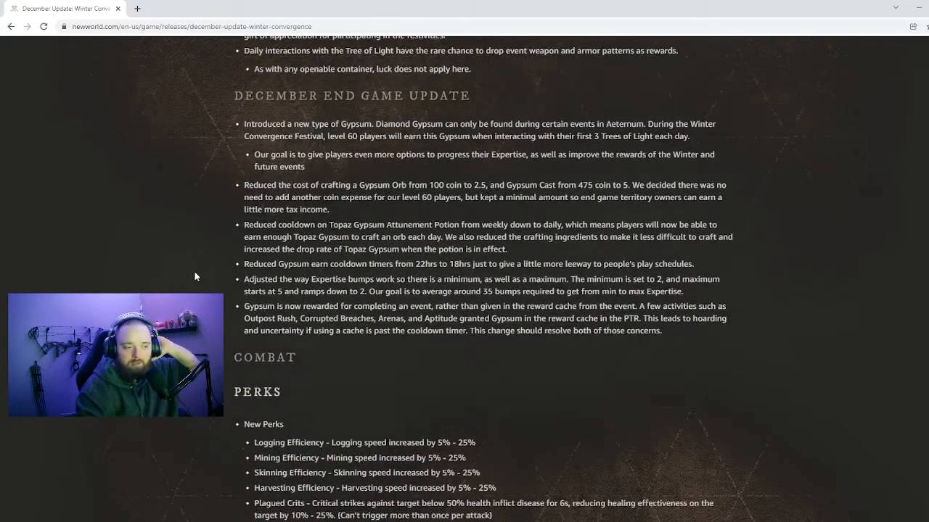
pyautogui.scroll(-3)
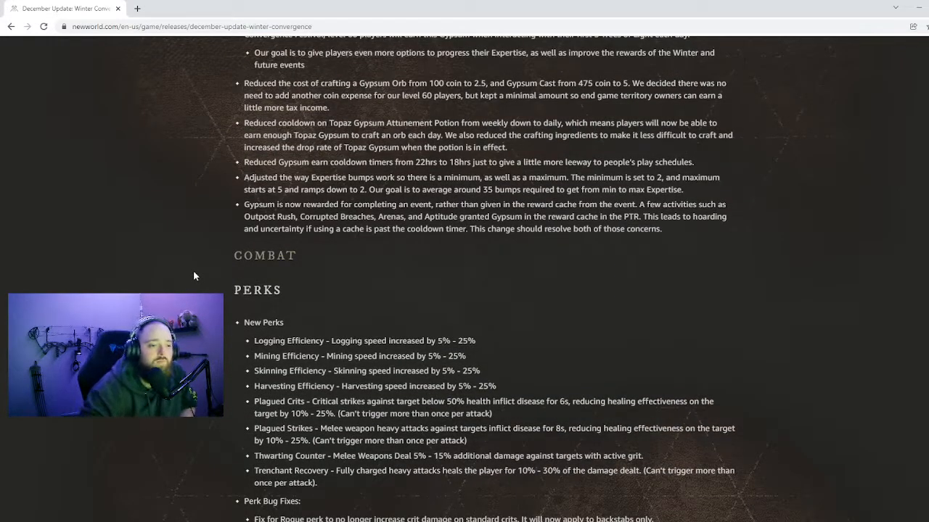
# - Glance back up, then scroll to the Rogue perk, Outpost Rush assist and Bow fixes
pyautogui.scroll(-3)
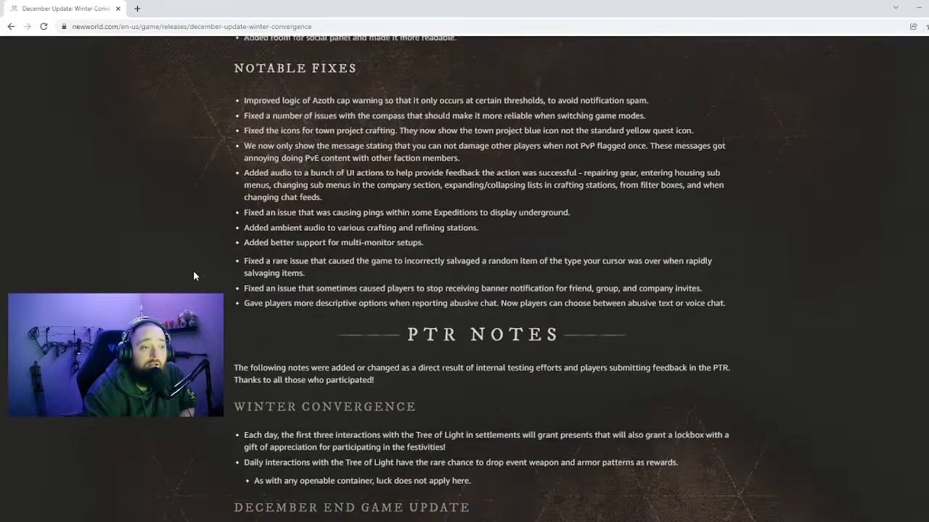
pyautogui.scroll(3)
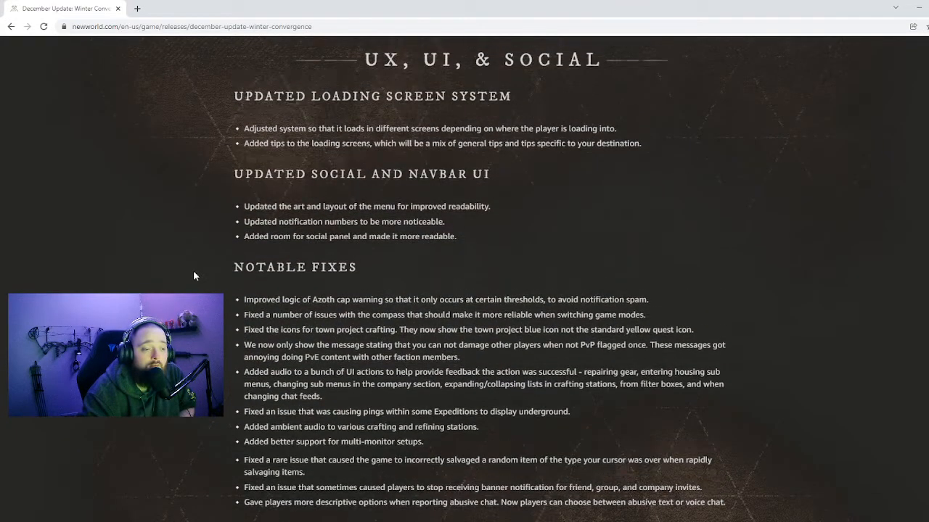
pyautogui.scroll(-3)
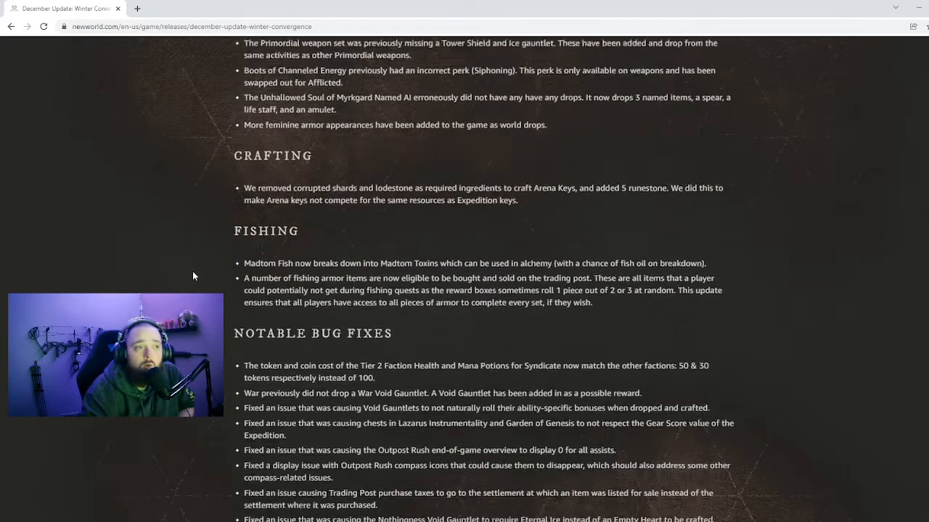
pyautogui.scroll(-3)
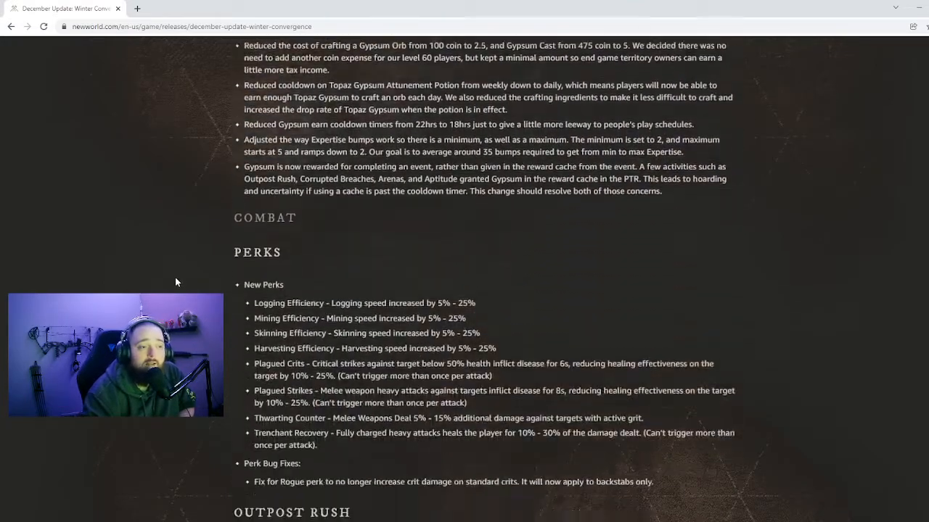
pyautogui.scroll(-3)
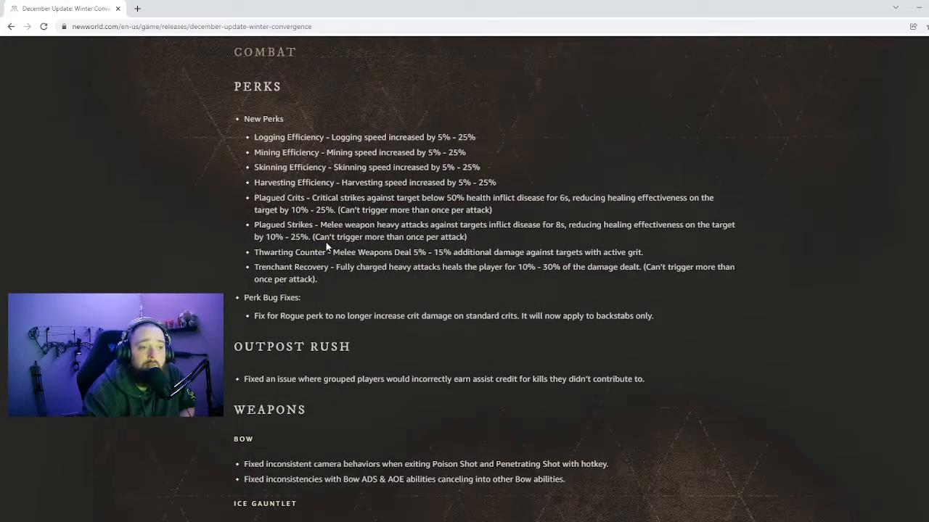